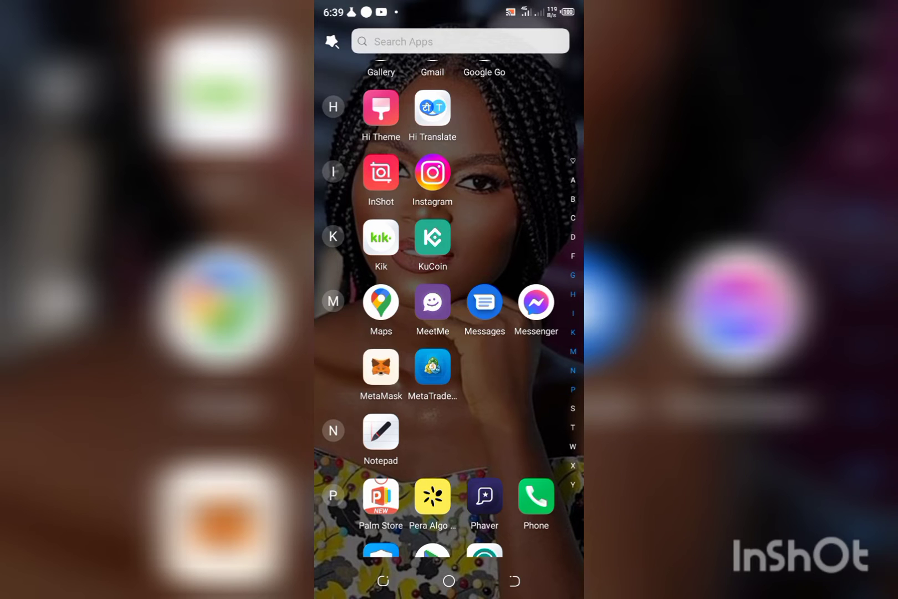
# Launch MetaTrader 5 from the app drawer, landing on the empty trade history.
pyautogui.click(432, 366)
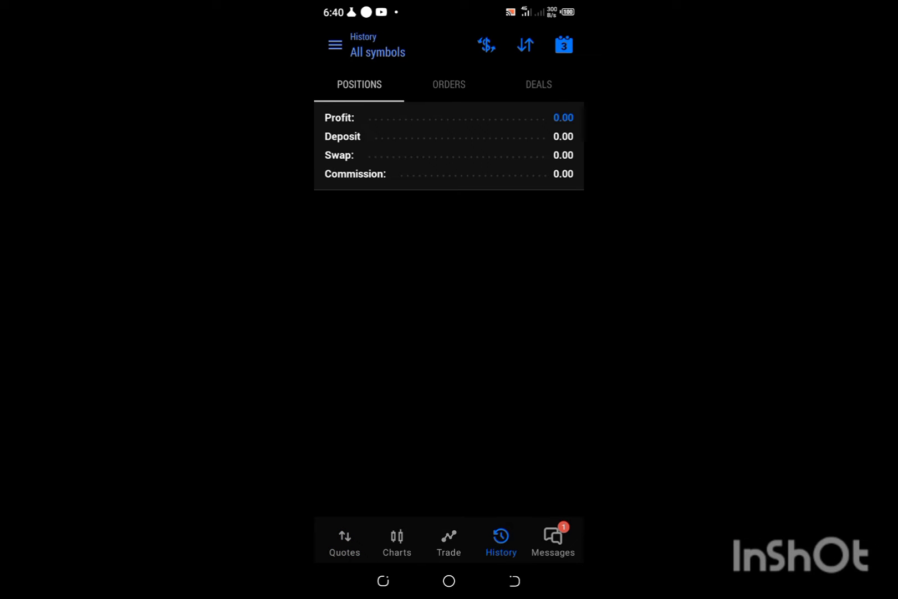
# Sign in to the Deriv-Demo account from Manage Accounts and return to the Volatility 10 Index hourly chart.
pyautogui.click(335, 45)
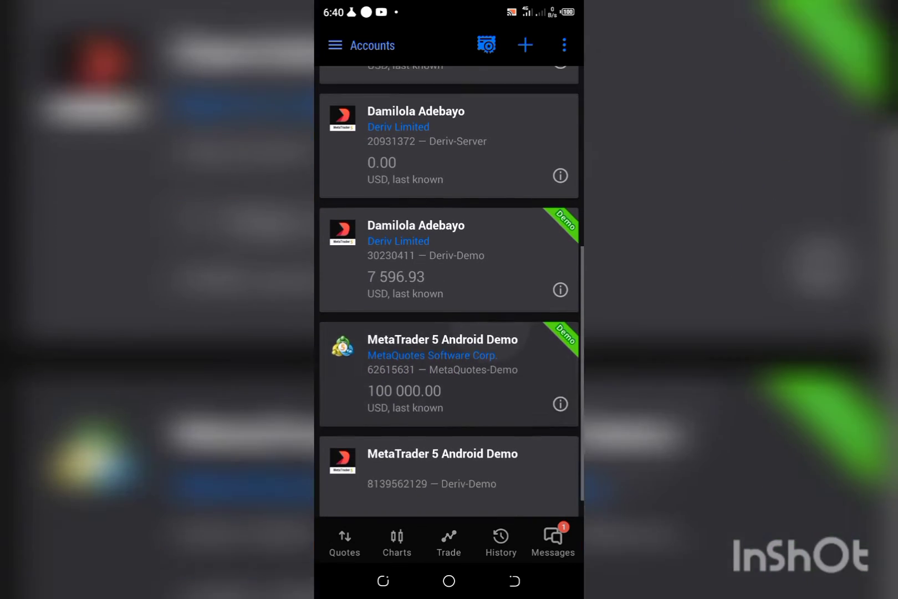
pyautogui.scroll(3)
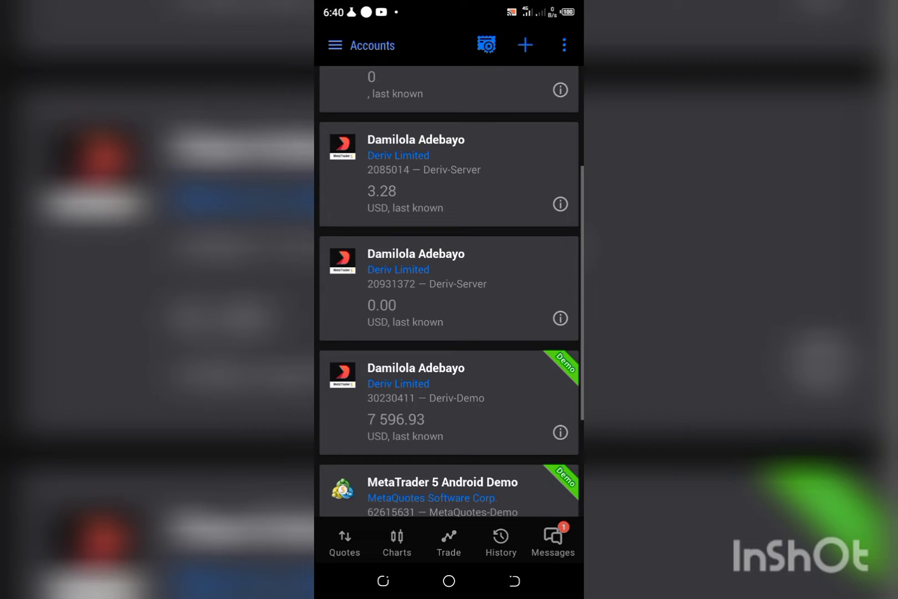
pyautogui.scroll(3)
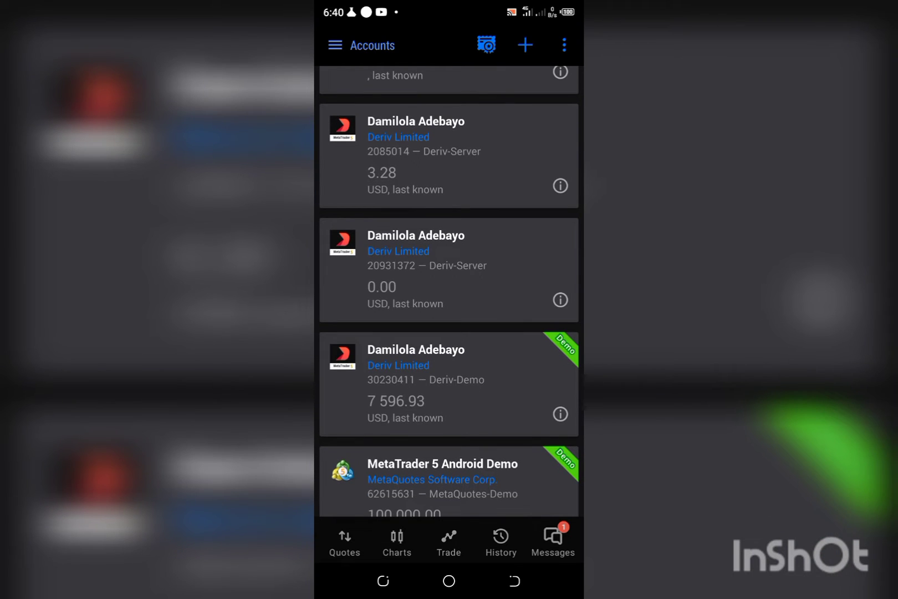
pyautogui.scroll(-3)
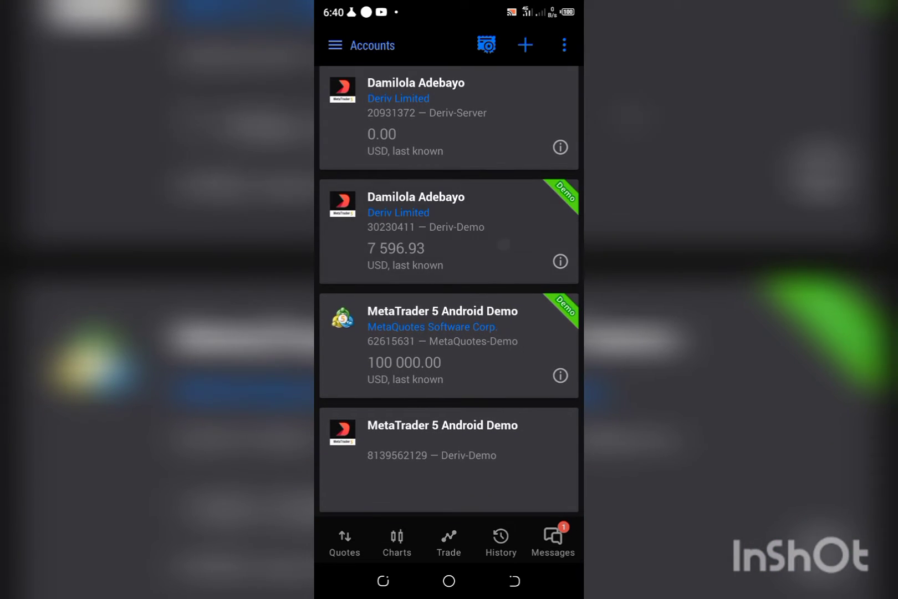
pyautogui.click(448, 231)
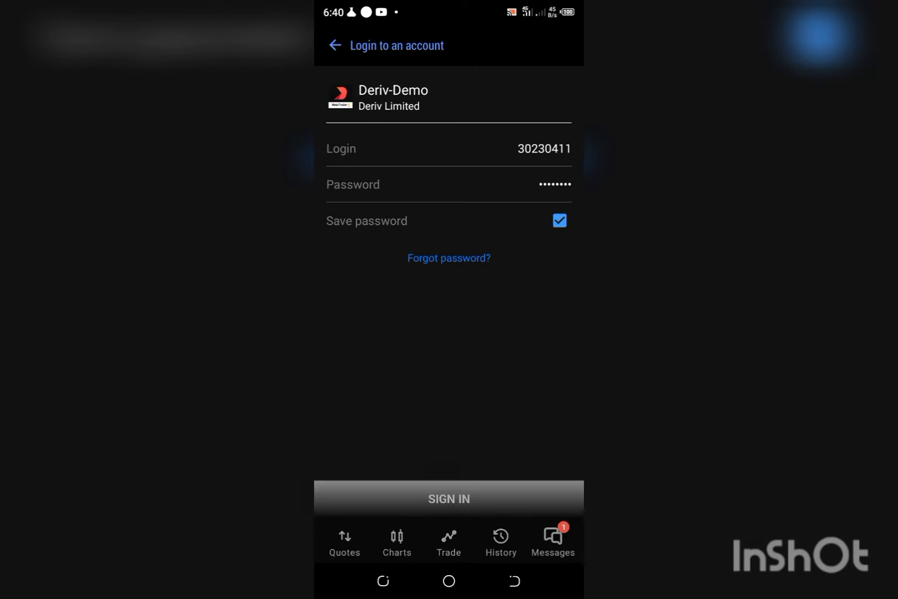
pyautogui.click(449, 498)
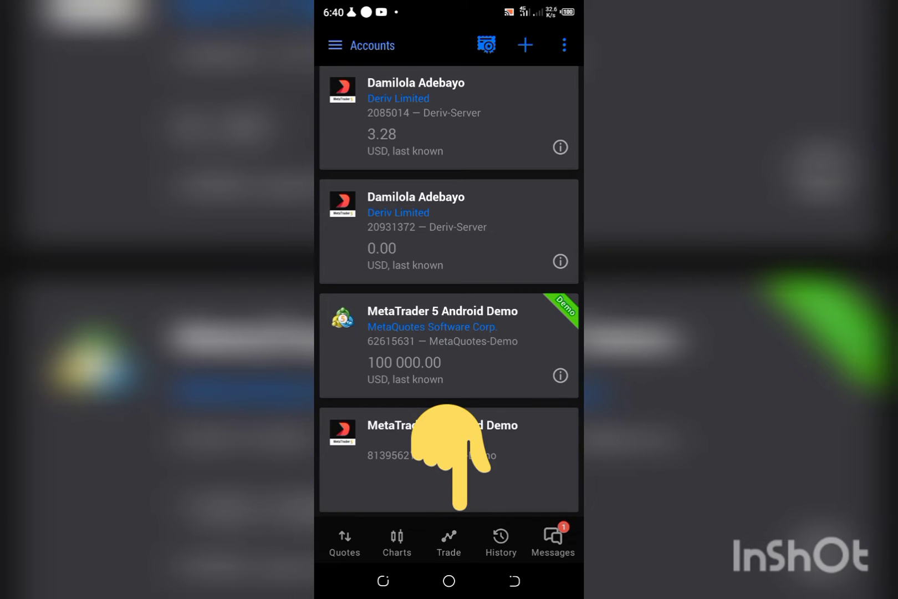
pyautogui.click(396, 540)
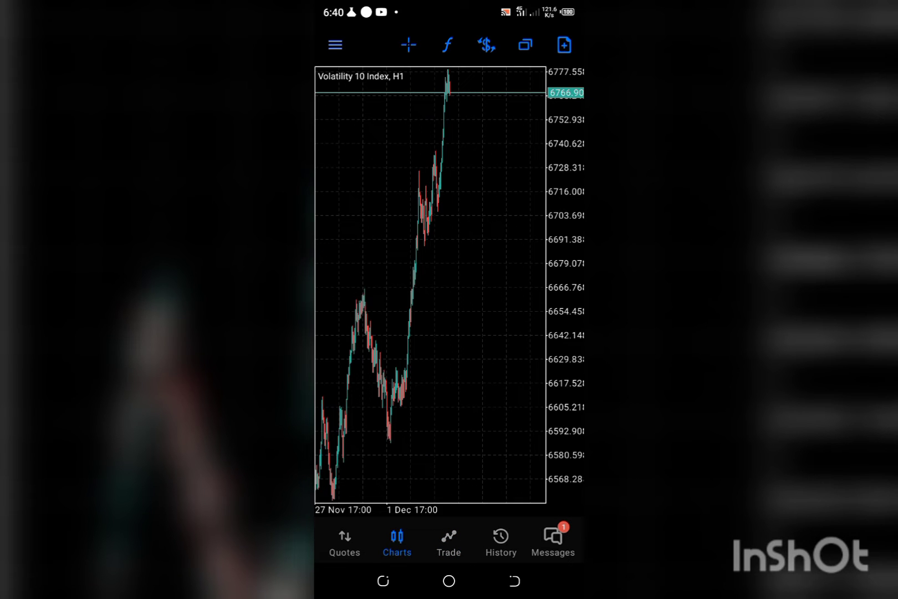
# Review the quotes list and Add symbol screen, then bring up actions for Volatility 100 (1s) Index.
pyautogui.click(343, 542)
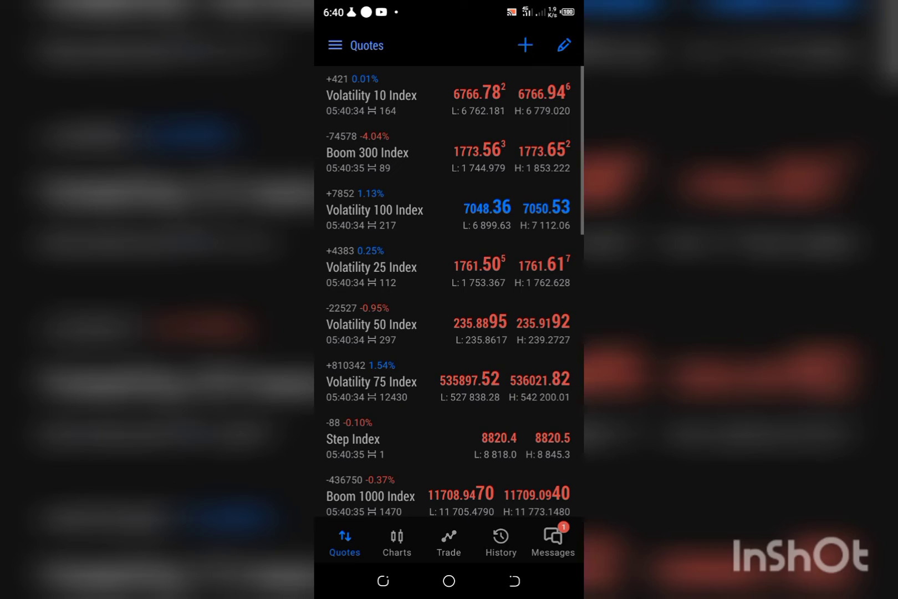
pyautogui.scroll(-3)
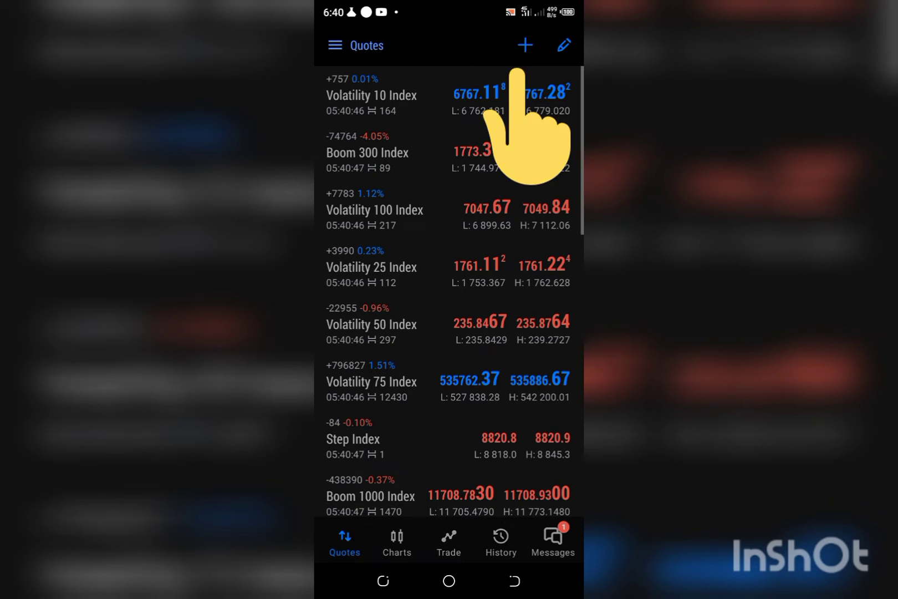
pyautogui.click(525, 45)
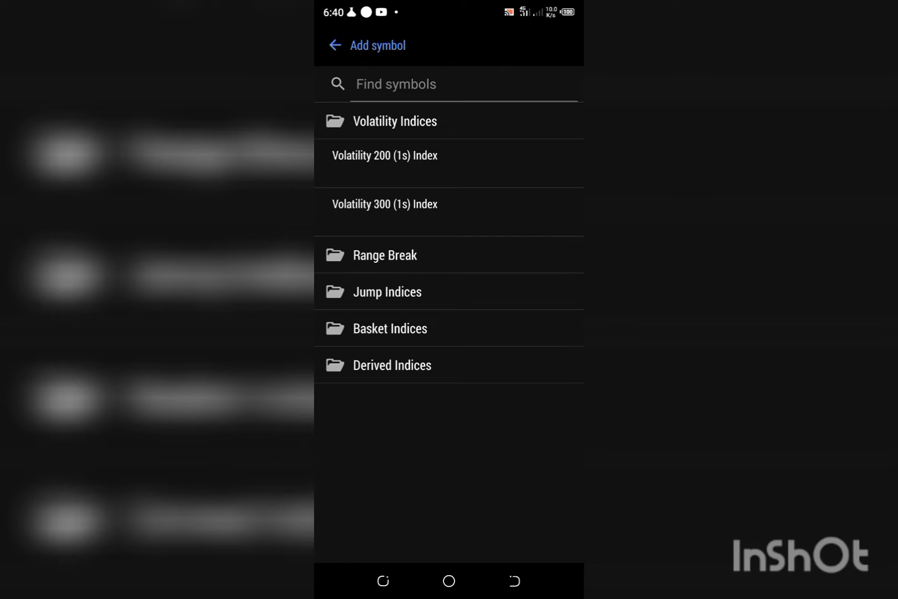
pyautogui.click(335, 46)
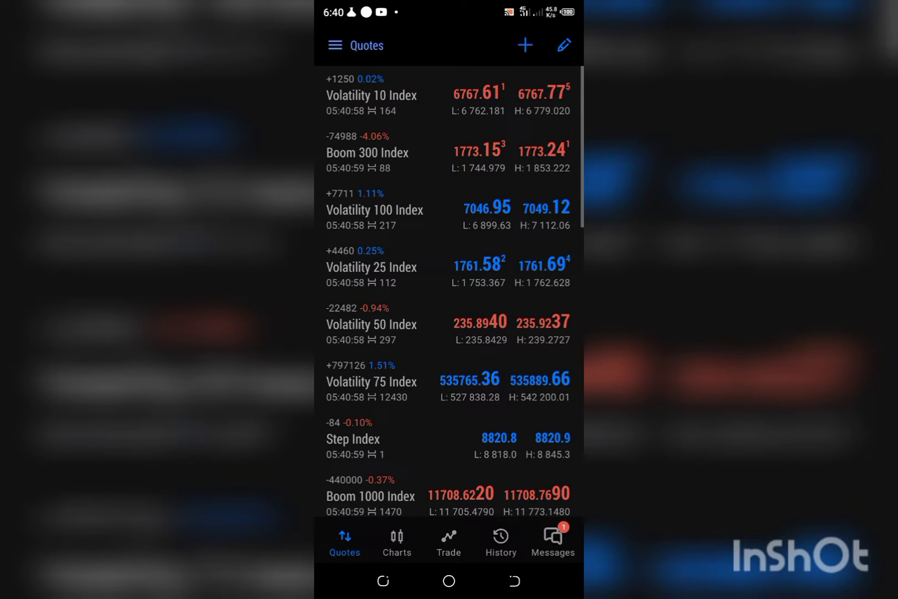
pyautogui.scroll(-3)
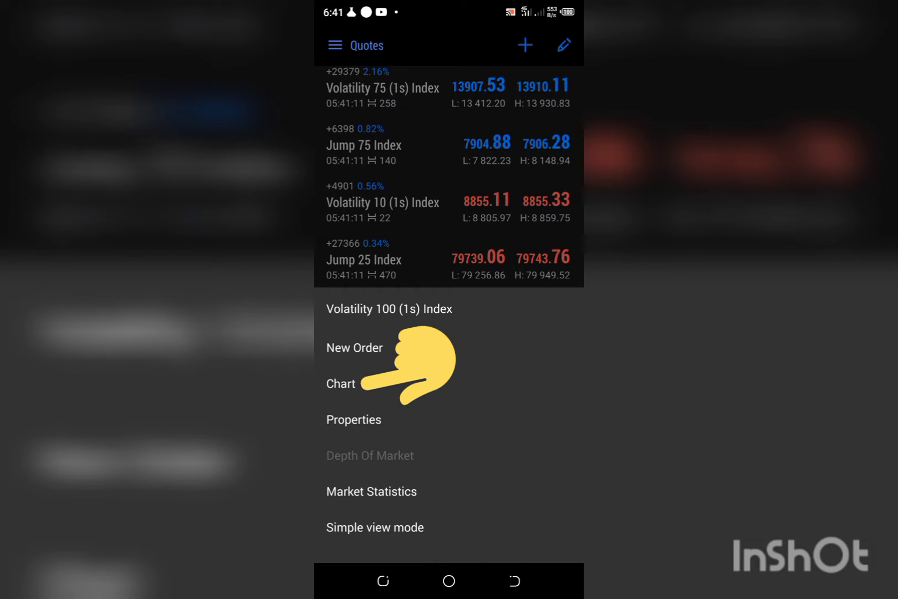
# Switch the Volatility 100 (1s) Index chart to M15 and reopen the symbol's action list.
pyautogui.click(340, 383)
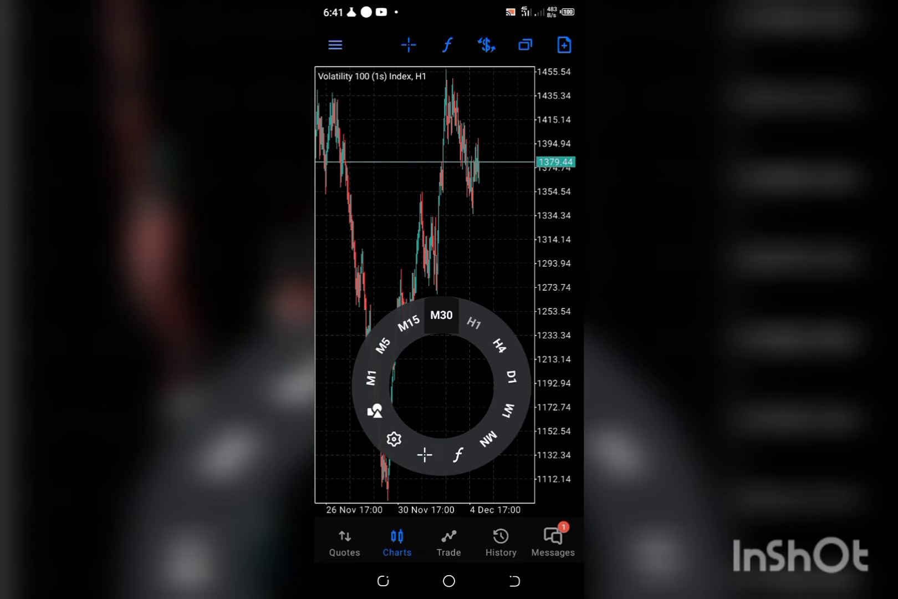
pyautogui.click(440, 315)
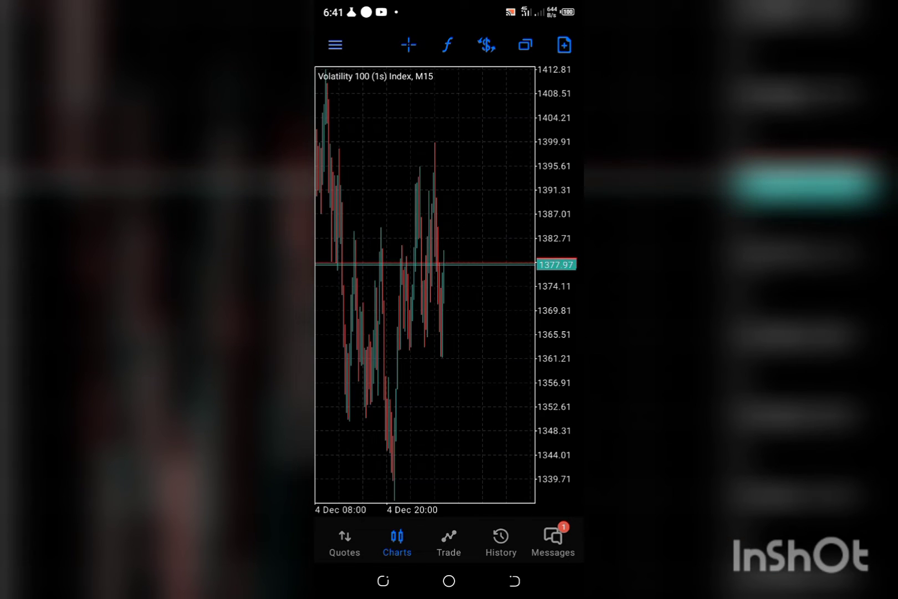
pyautogui.click(344, 540)
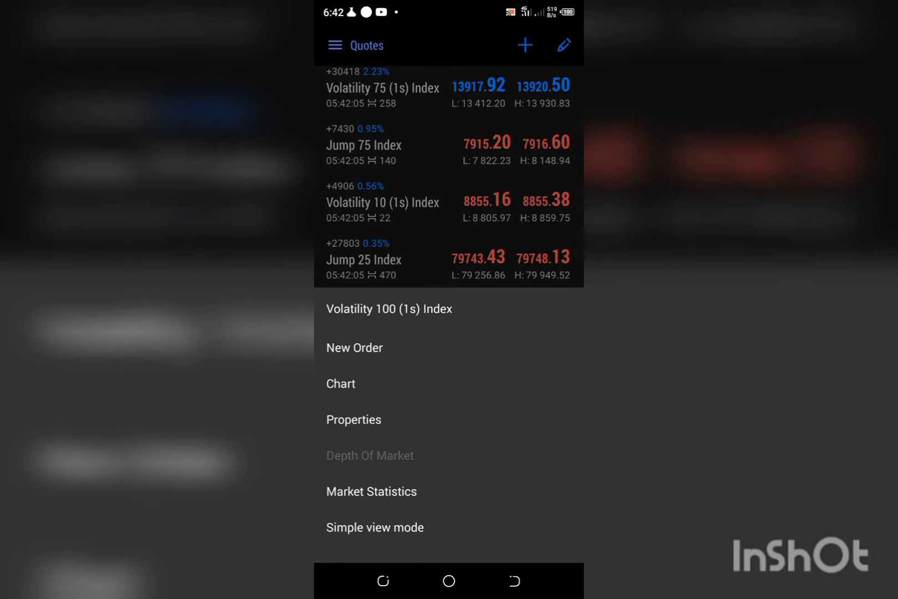
# Start a new 0.10 order on Volatility 100 (1s) Index and list the execution types.
pyautogui.click(355, 348)
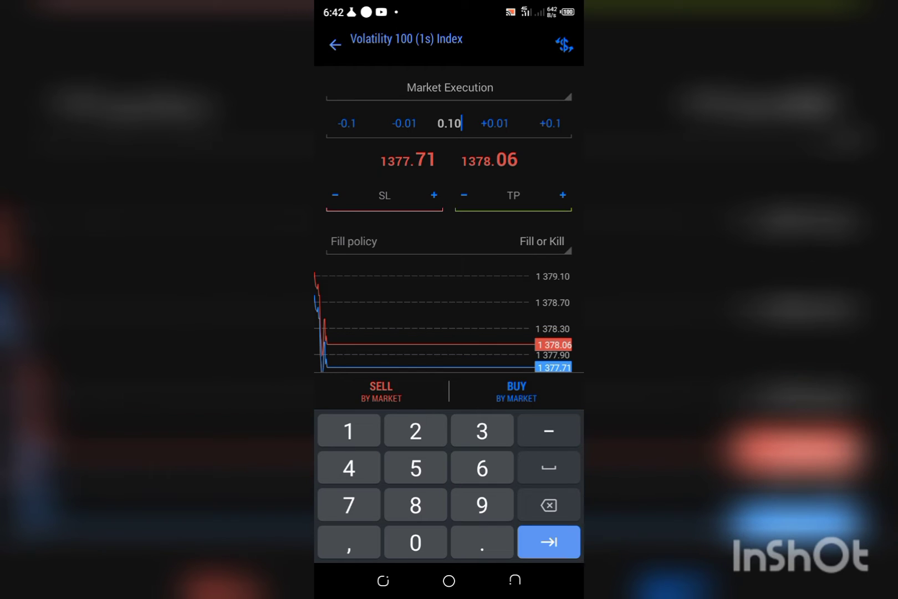
pyautogui.click(449, 88)
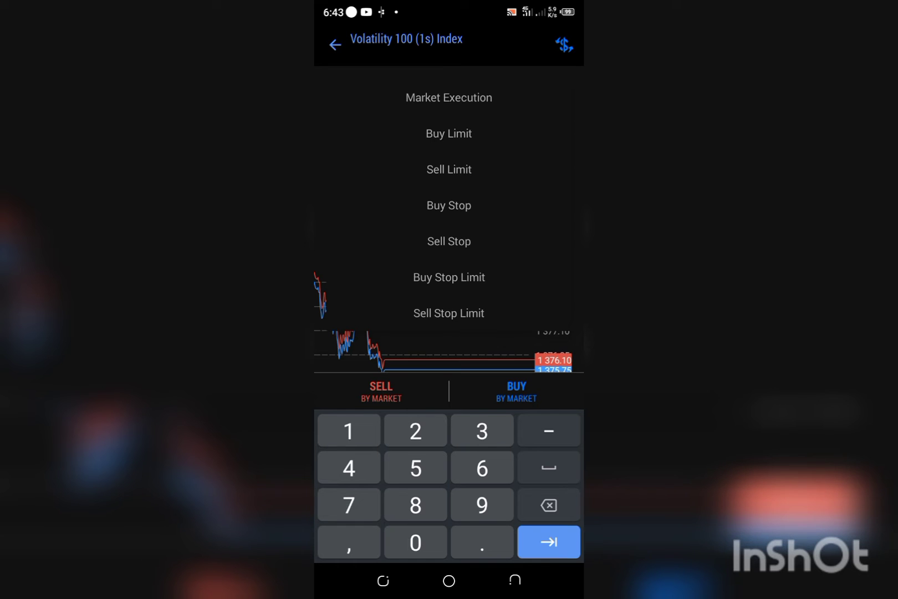
# Make the order a Sell Limit with stop loss 1379.00 and take profit 1374.
pyautogui.click(448, 169)
pyautogui.write('13791')
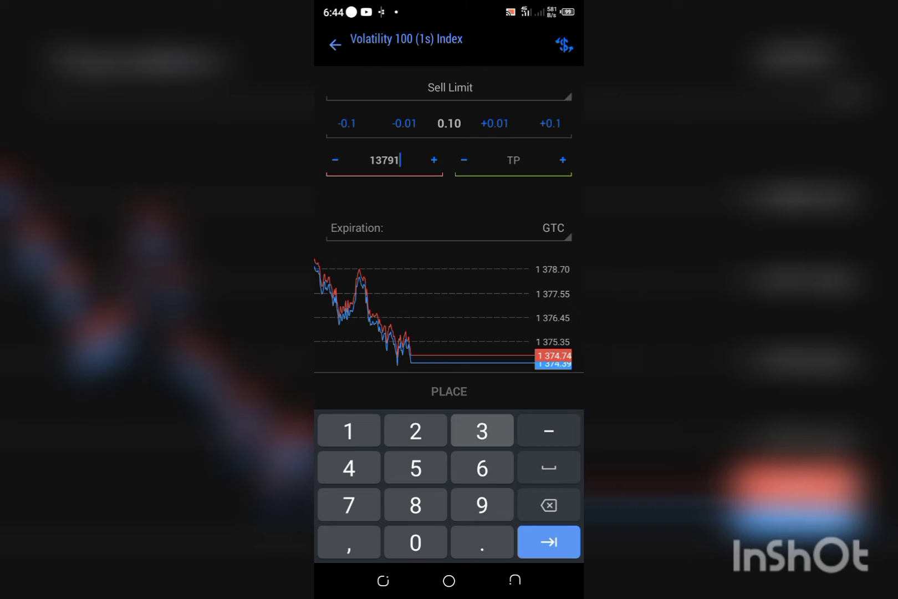
pyautogui.write('35')
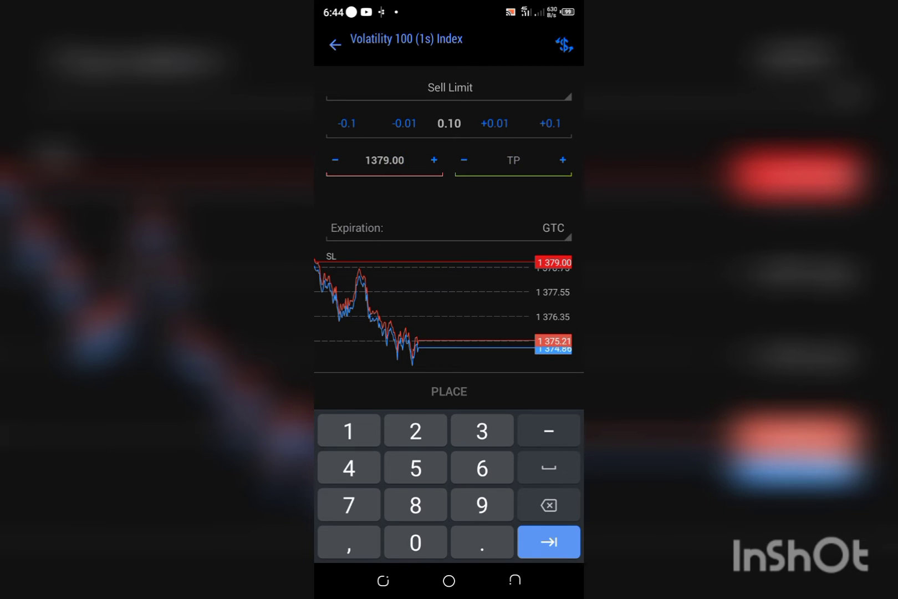
pyautogui.click(348, 430)
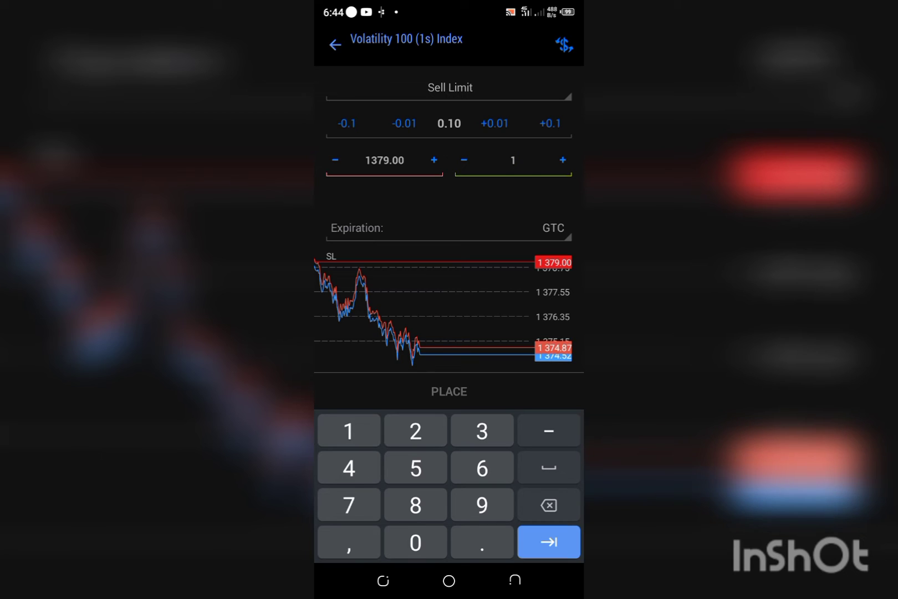
pyautogui.click(481, 430)
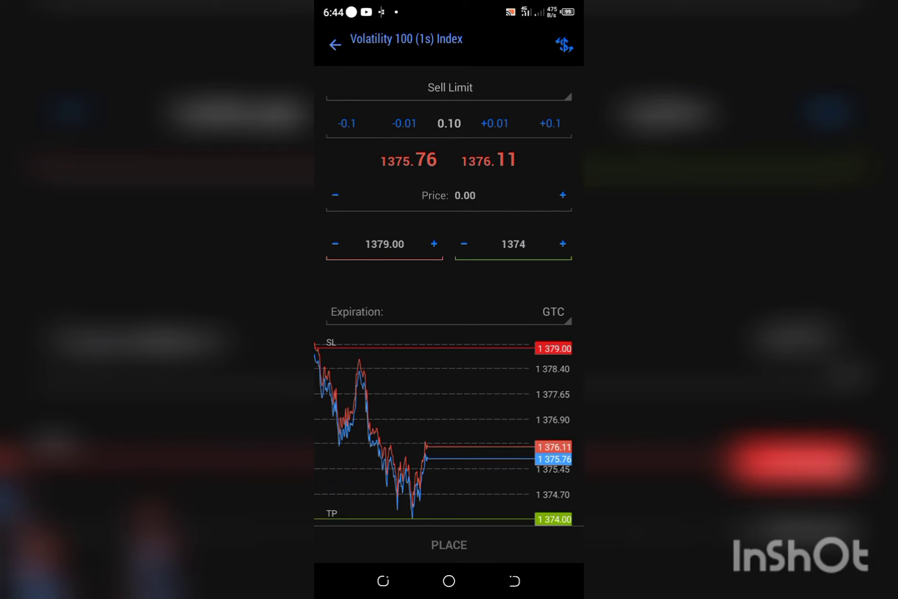
# Set the limit price to 1376.20, adjust take profit and place the 0.10 sell limit order.
pyautogui.click(464, 195)
pyautogui.write('1376.2')
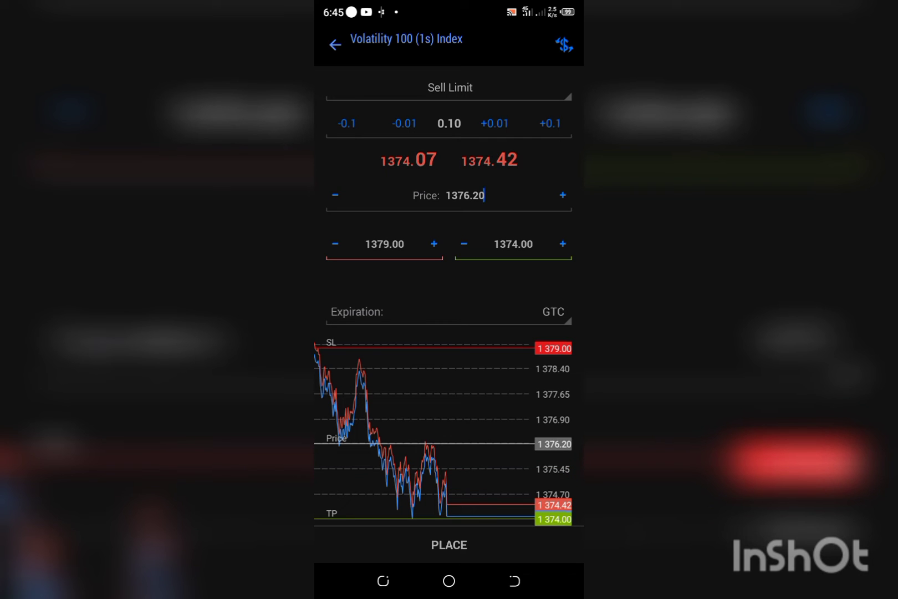
pyautogui.click(512, 244)
pyautogui.write('1370')
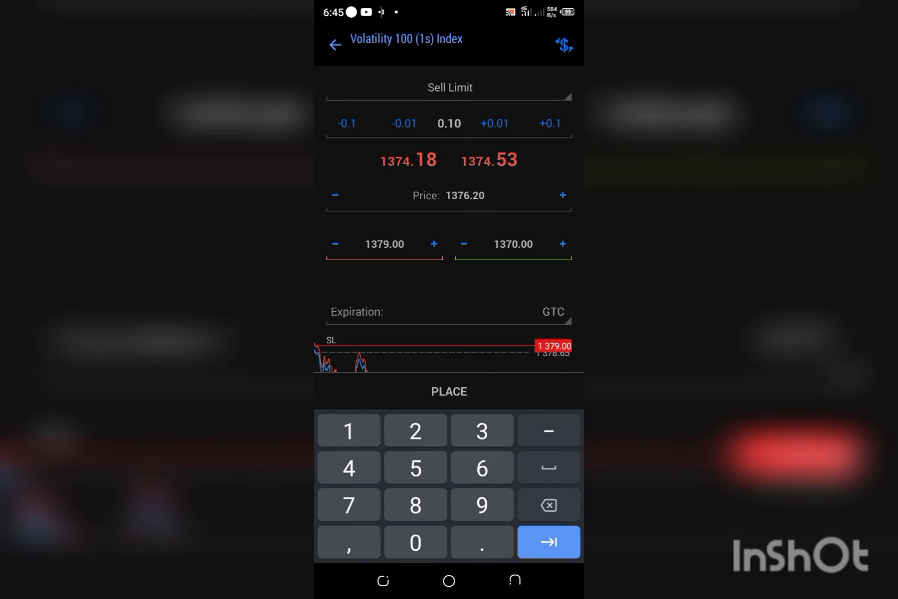
pyautogui.click(449, 392)
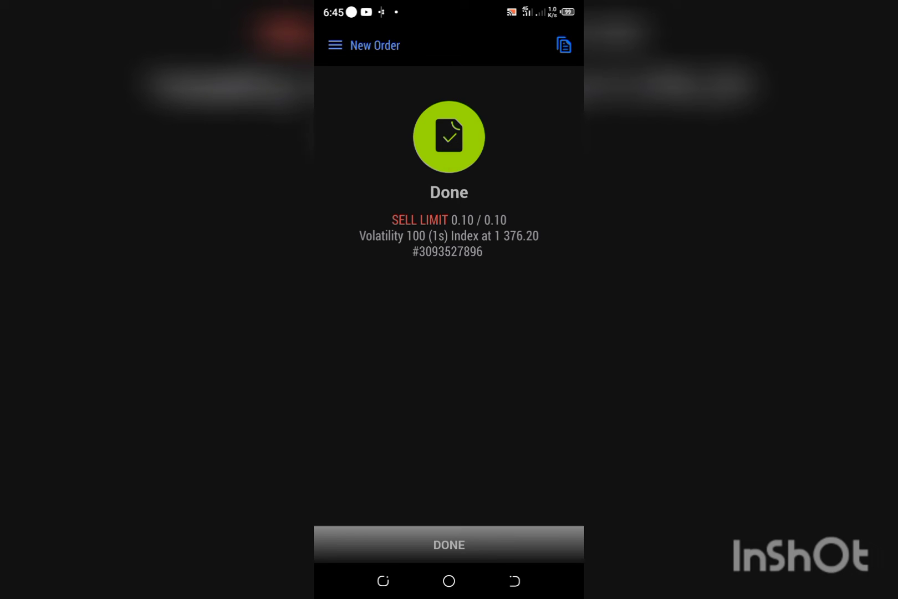
# Confirm the placed order, view its line on the chart, then bring up Boom 300 Index options in Quotes.
pyautogui.click(448, 545)
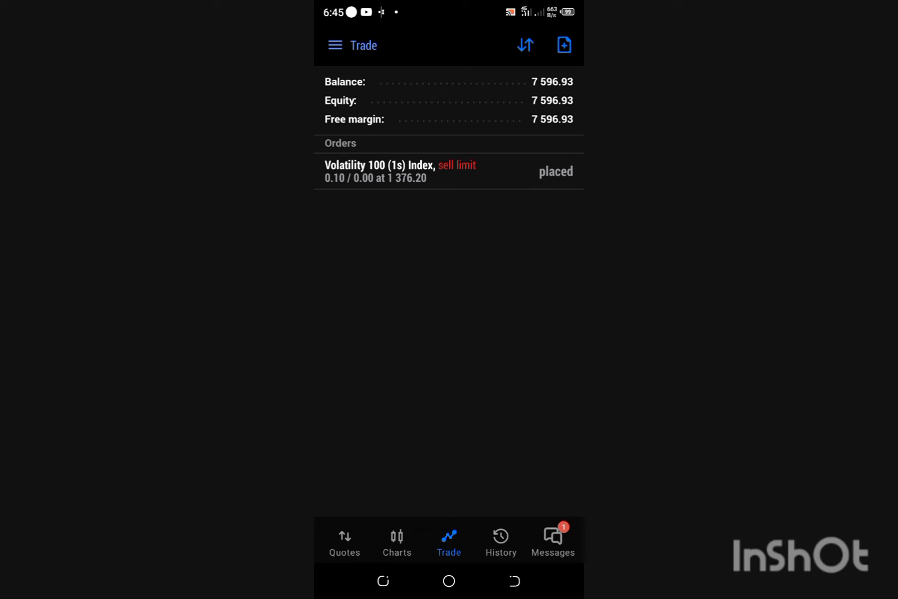
pyautogui.click(396, 541)
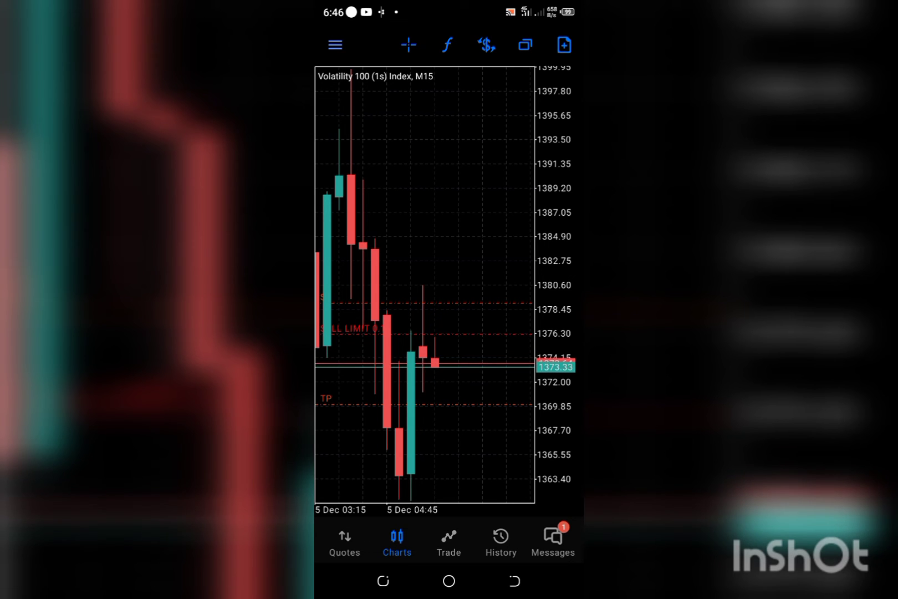
pyautogui.click(343, 542)
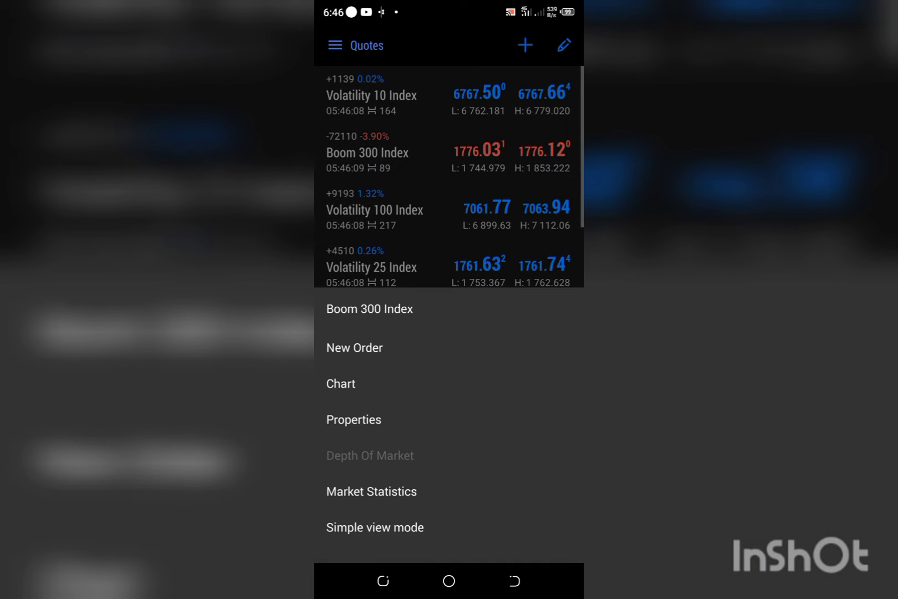
# Sell 0.10 Boom 300 Index at market (1 775.749) and return to the Trade tab.
pyautogui.click(354, 347)
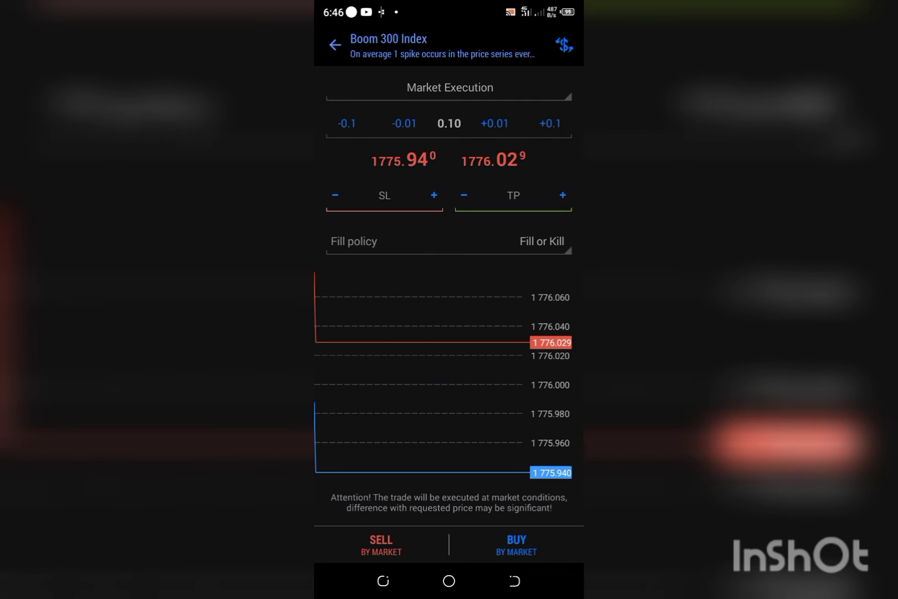
pyautogui.click(384, 195)
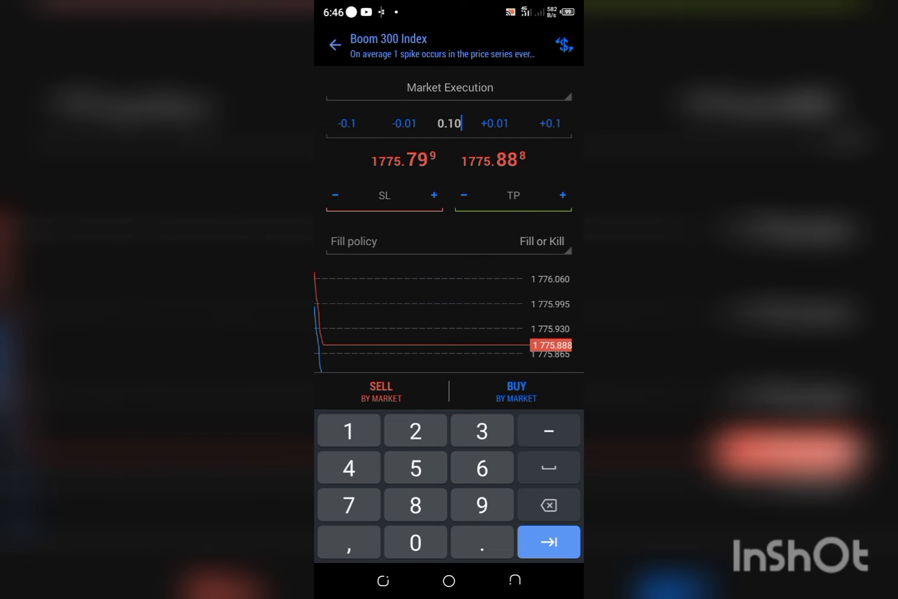
pyautogui.click(379, 391)
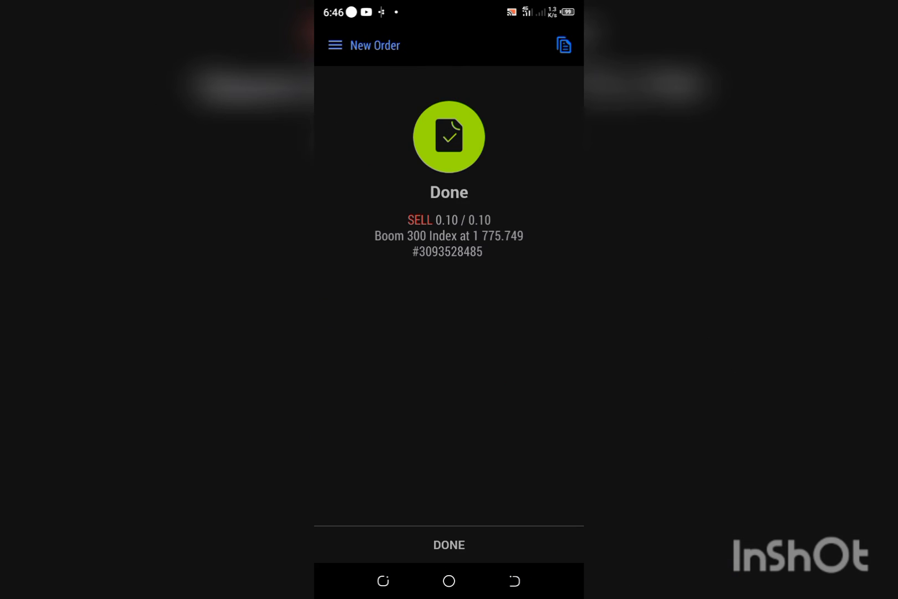
pyautogui.click(448, 544)
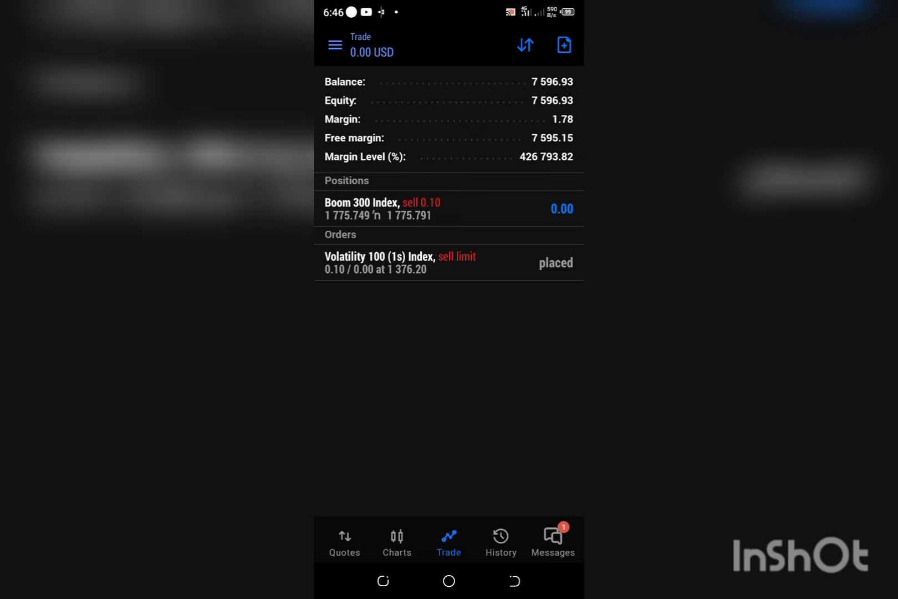
# Review the Boom 300 Index chart on M30 candles, then show actions for the open sell position.
pyautogui.click(396, 541)
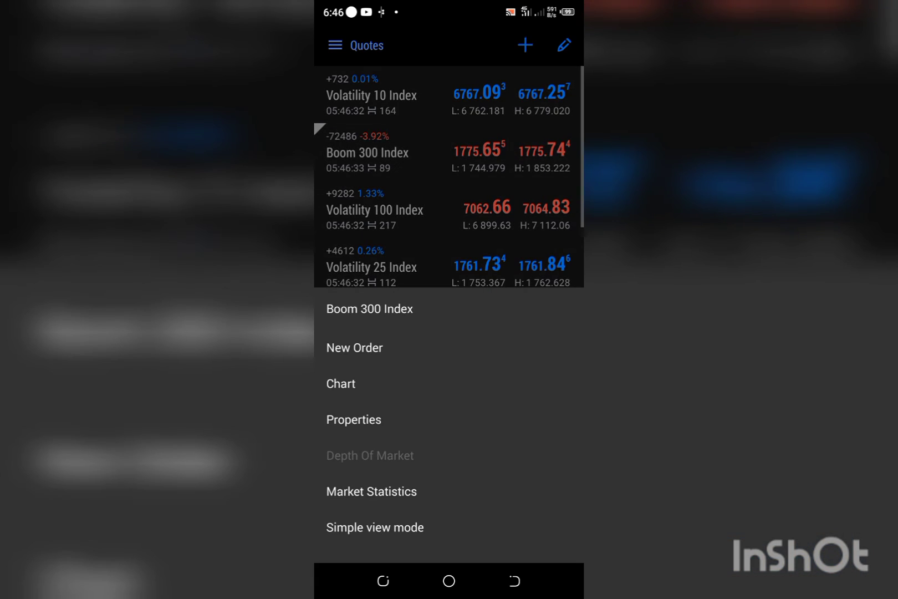
pyautogui.click(341, 384)
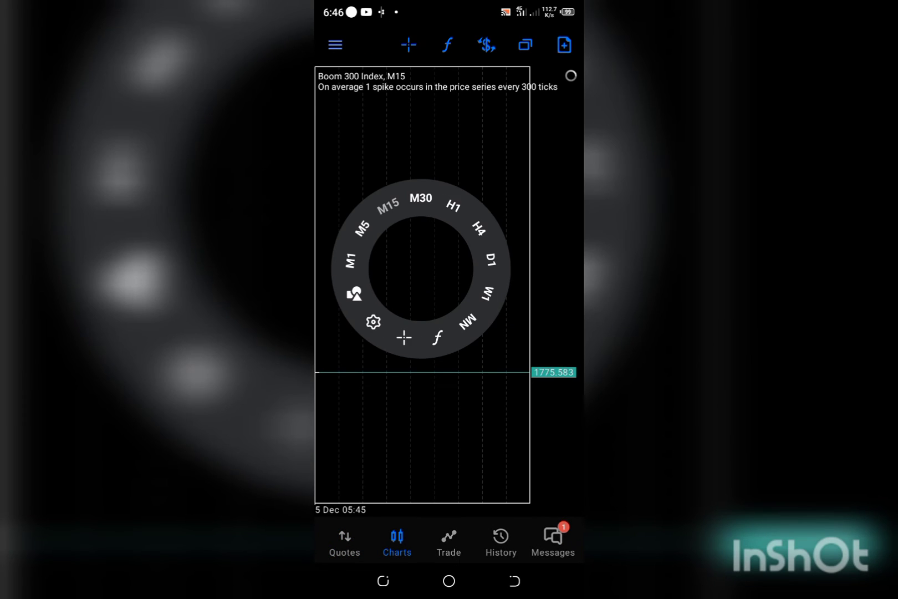
pyautogui.click(422, 198)
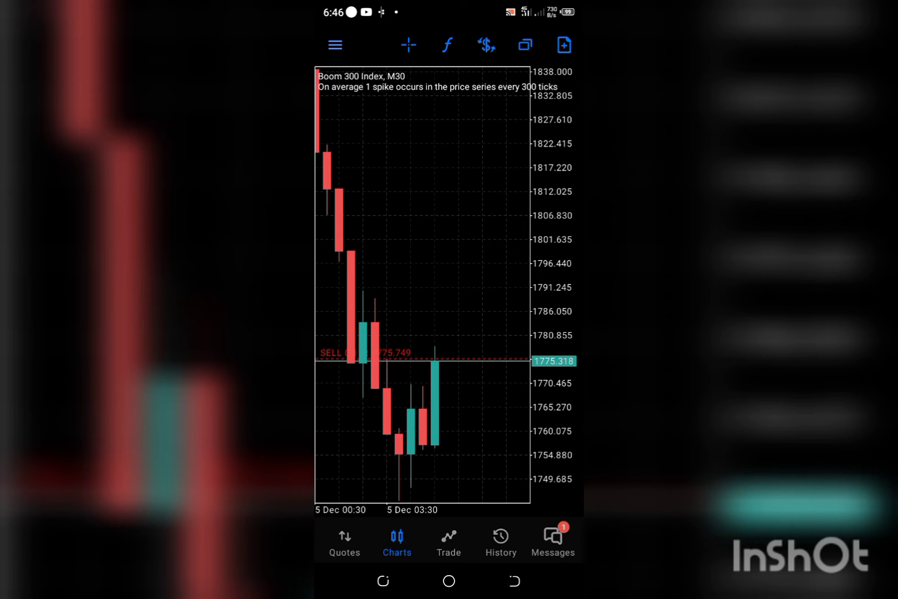
pyautogui.click(448, 541)
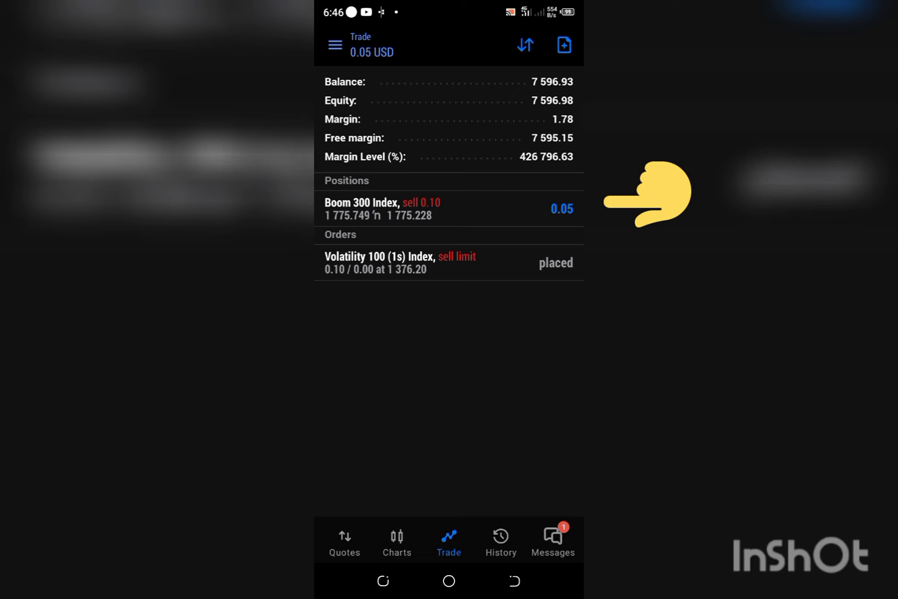
pyautogui.click(401, 209)
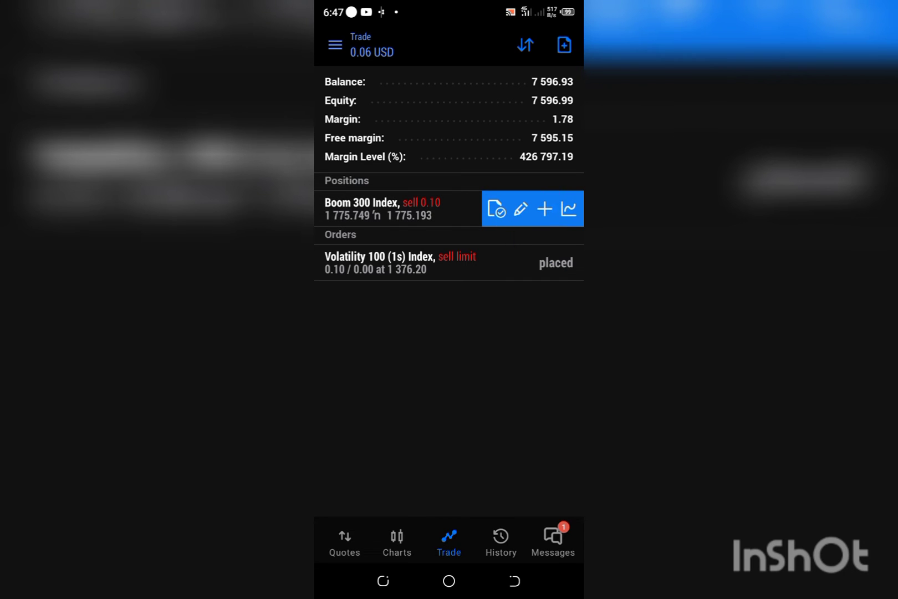
# Reopen Modify position for the Boom 300 sell and set stop loss 1775.950.
pyautogui.click(520, 208)
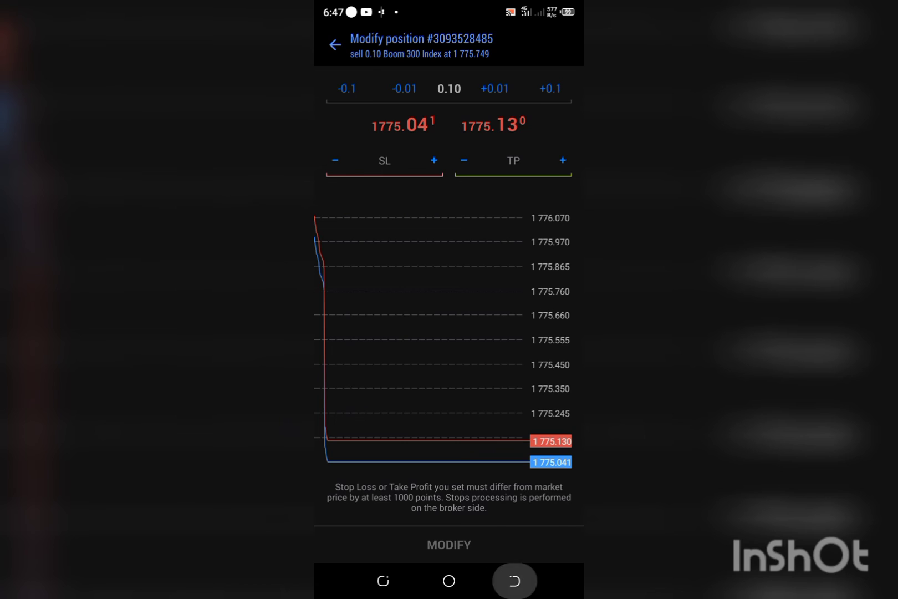
pyautogui.click(335, 45)
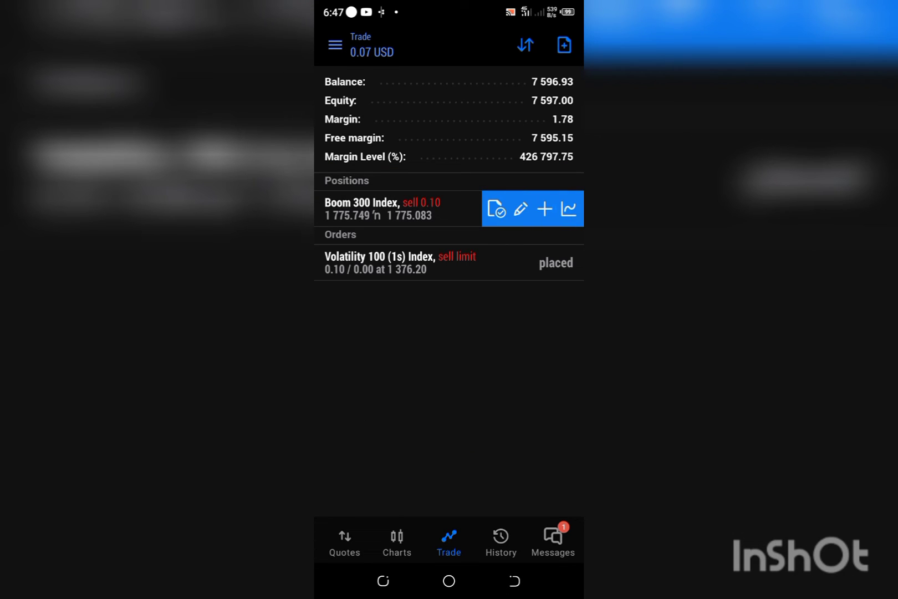
pyautogui.click(520, 209)
pyautogui.write('1775.')
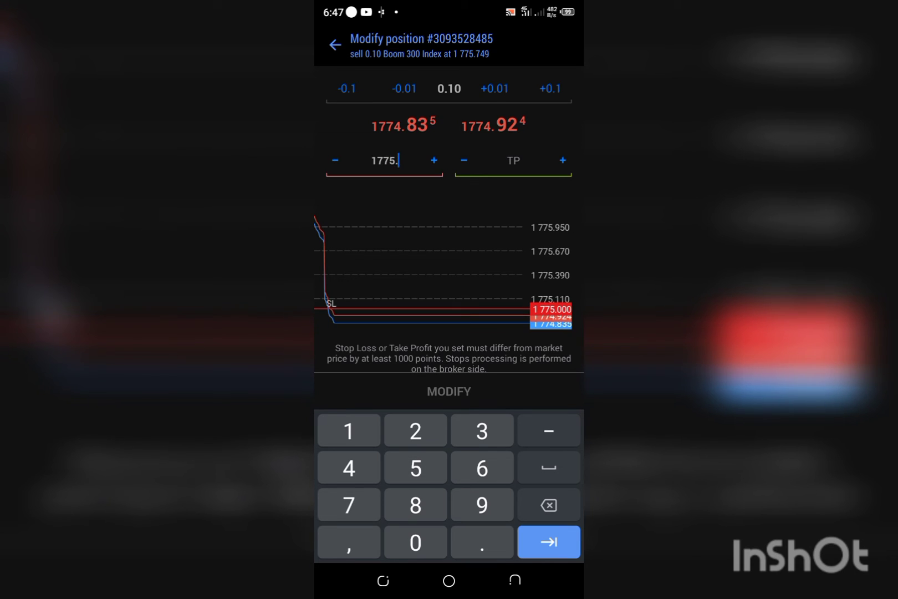
pyautogui.click(481, 505)
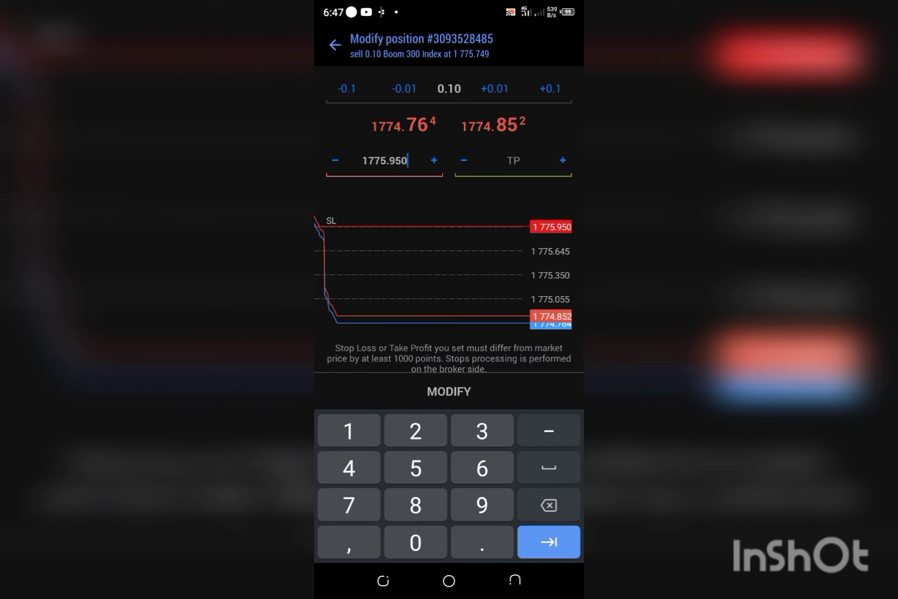
# Set take profit 1773, apply the modification and return to the trades list.
pyautogui.click(512, 161)
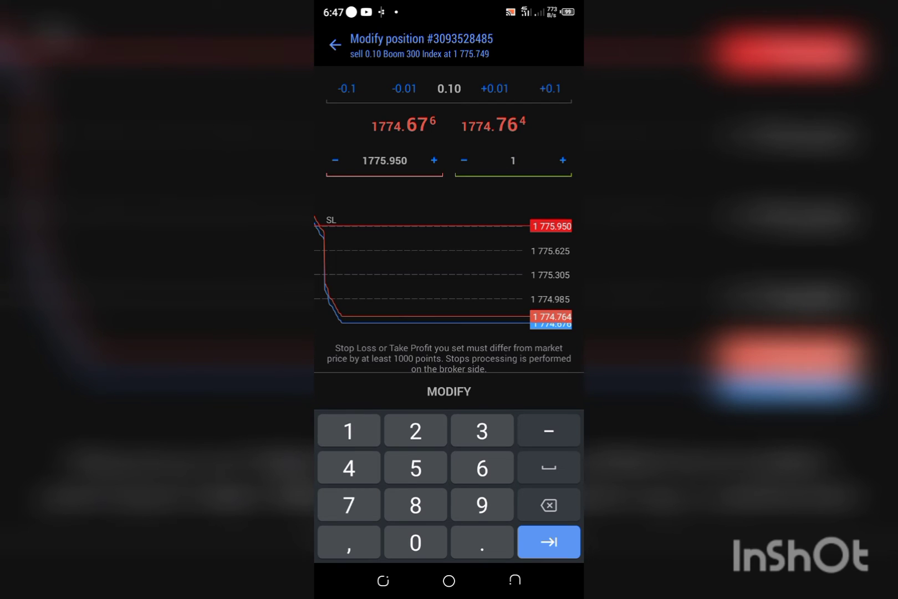
pyautogui.write('1773')
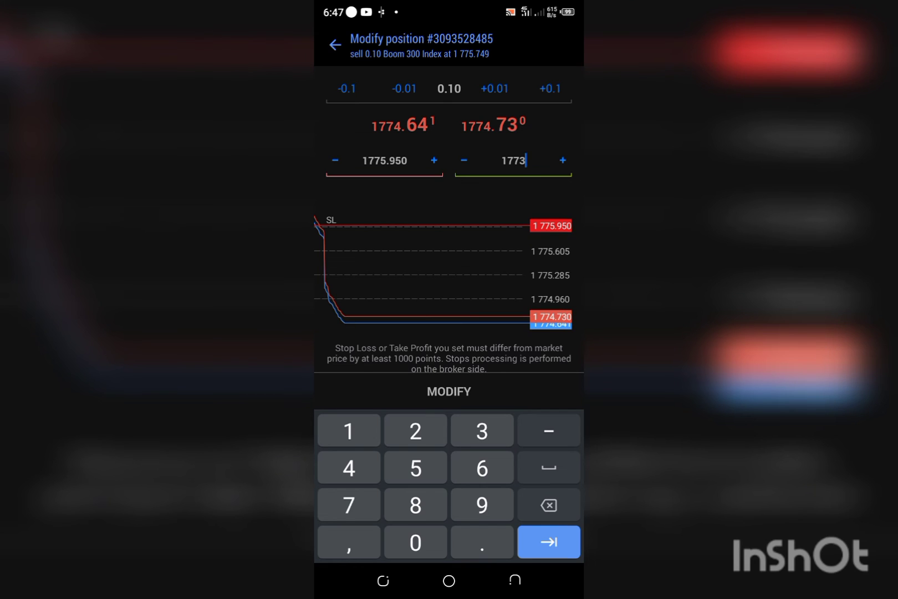
pyautogui.click(448, 392)
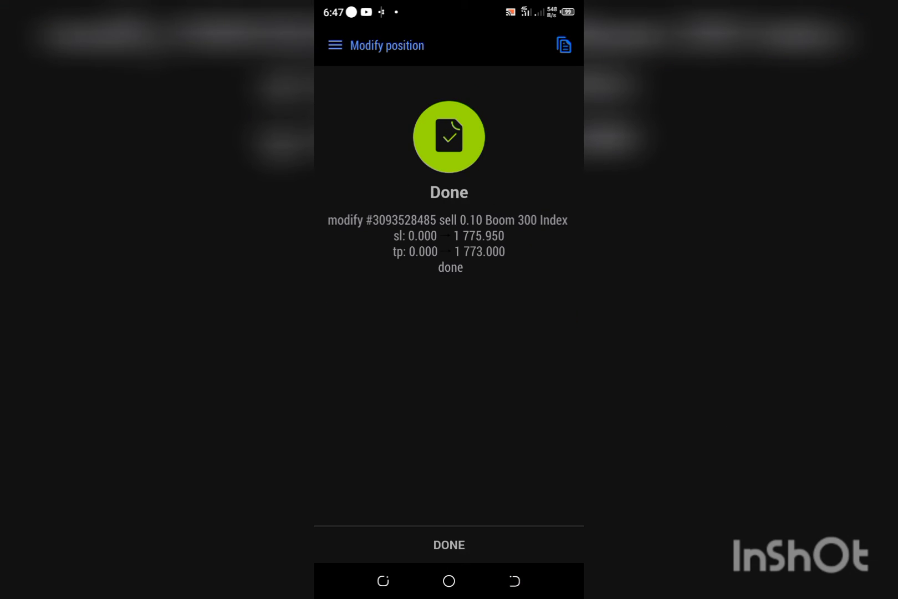
pyautogui.click(448, 544)
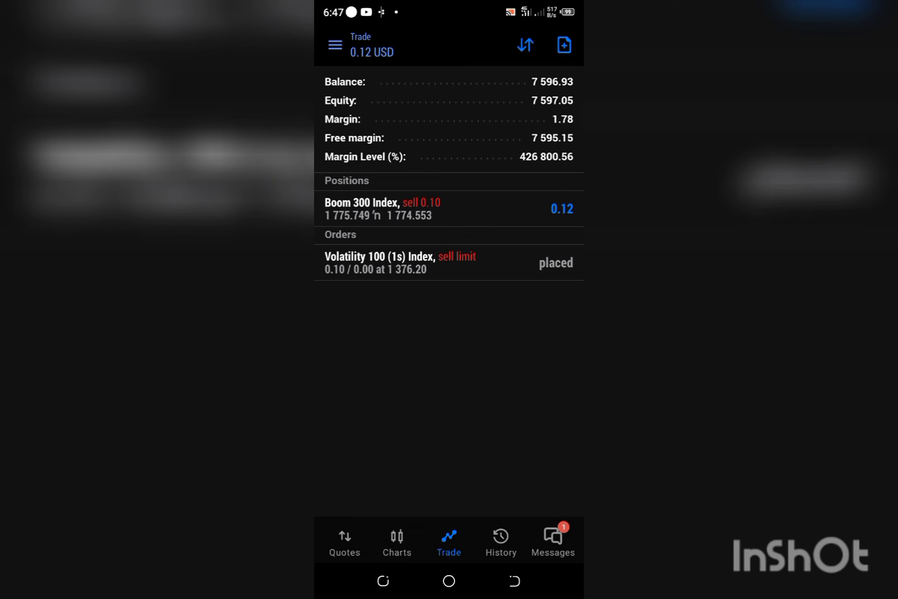
# View the Boom 300 position's Close screen, back out, and reach its Modify screen.
pyautogui.click(390, 208)
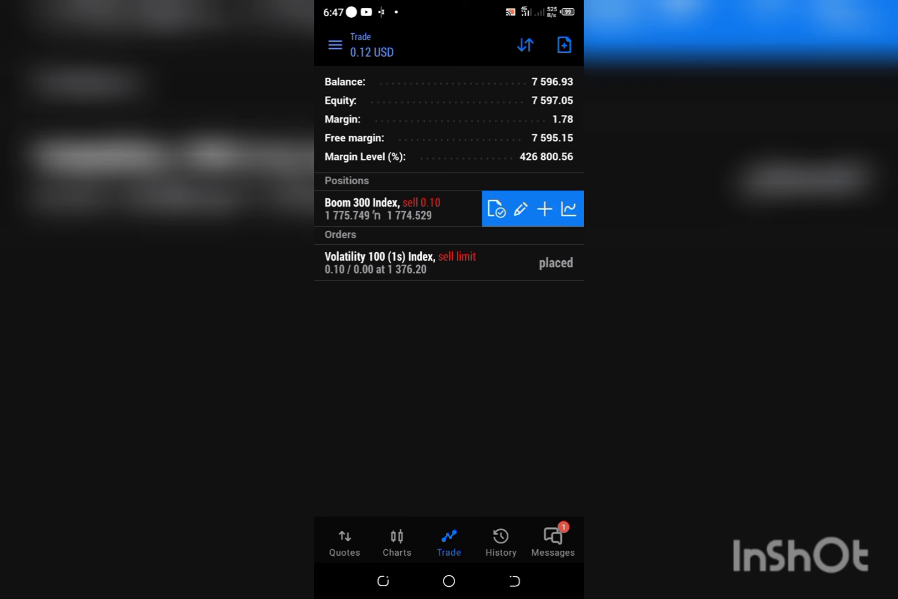
pyautogui.click(495, 208)
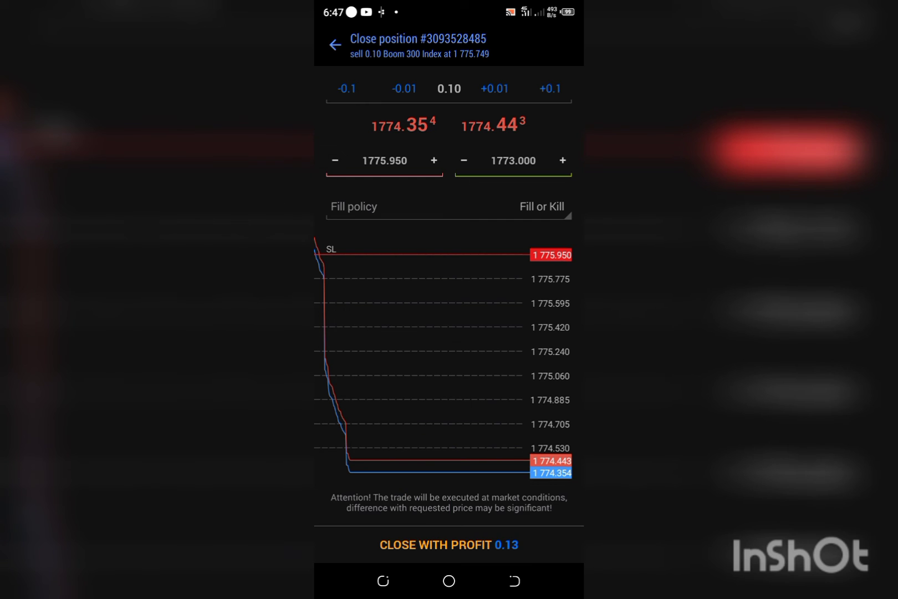
pyautogui.click(448, 545)
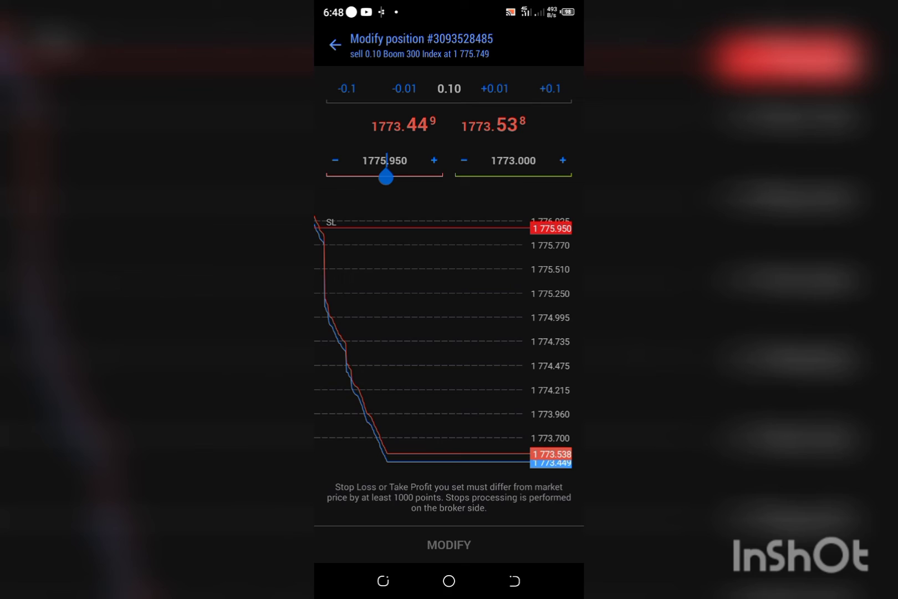
# Tighten the stop loss to 1773.950 with take profit 1773.000 and return to Trade.
pyautogui.click(383, 161)
pyautogui.write('1774.950')
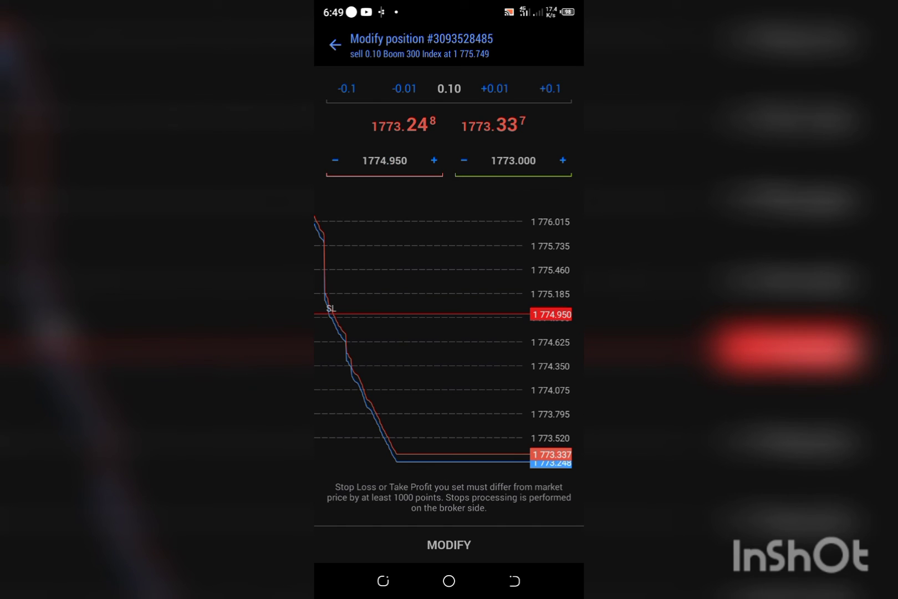
pyautogui.click(384, 161)
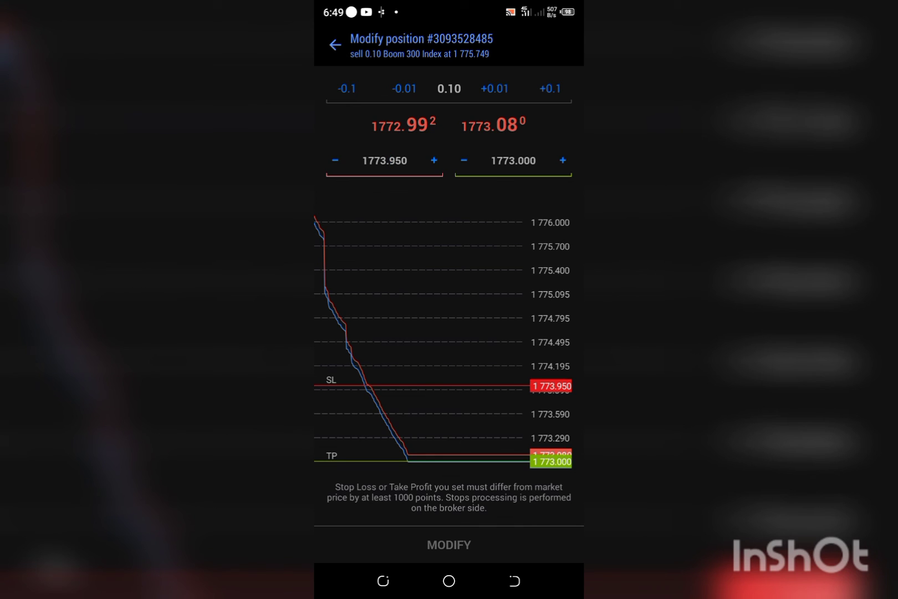
pyautogui.click(335, 44)
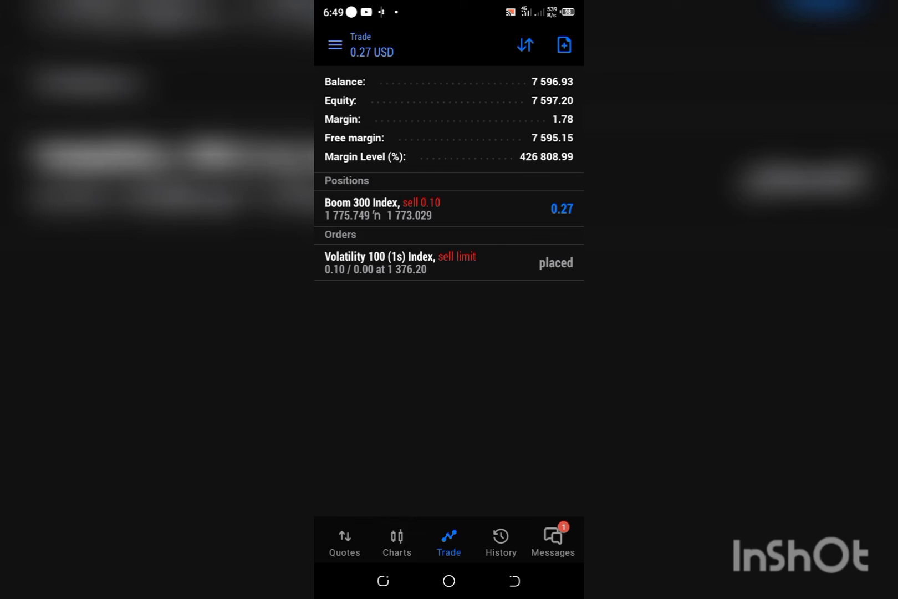
# Review Charts, Trade, History and Messages after the Boom 300 sell closed at take profit for 0.28.
pyautogui.click(396, 541)
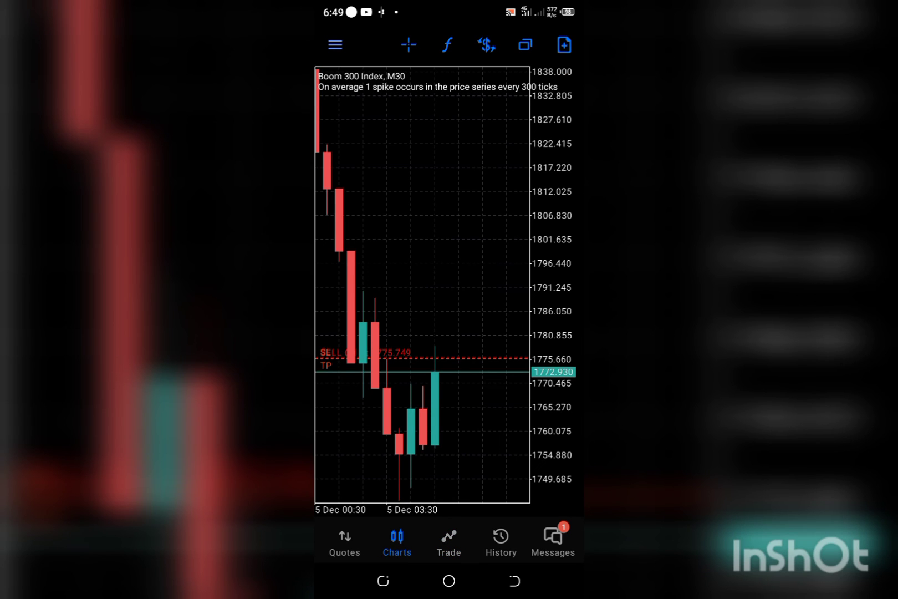
pyautogui.click(448, 541)
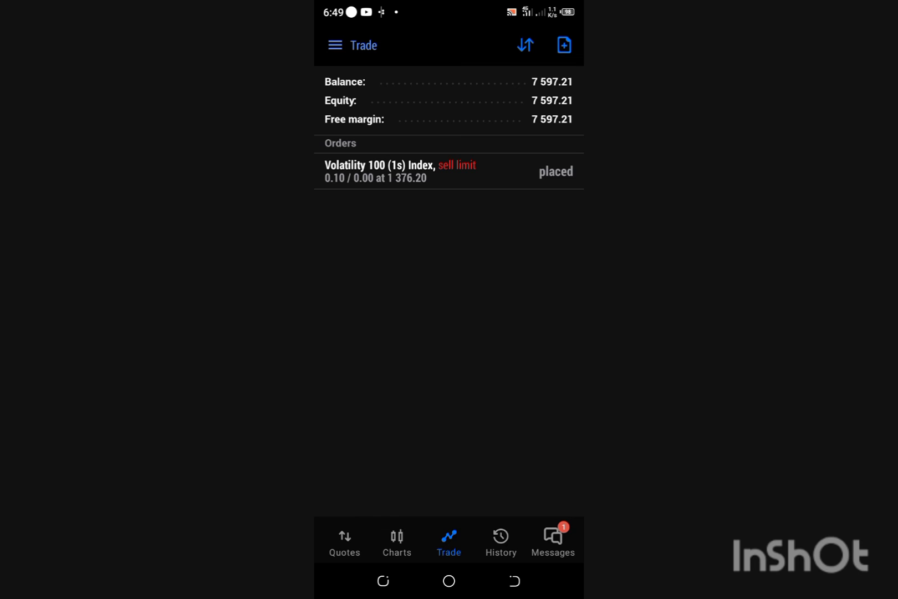
pyautogui.click(499, 540)
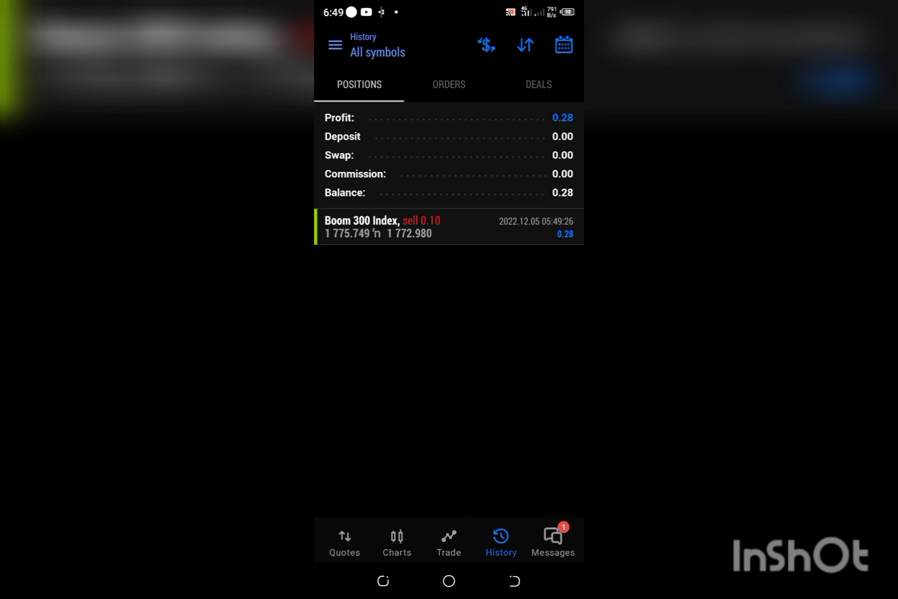
pyautogui.click(563, 45)
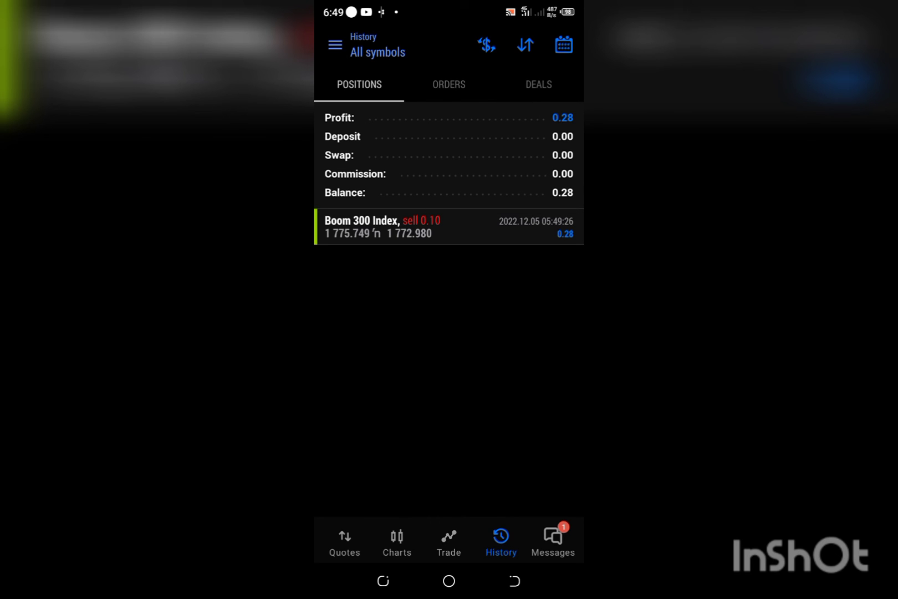
pyautogui.click(551, 541)
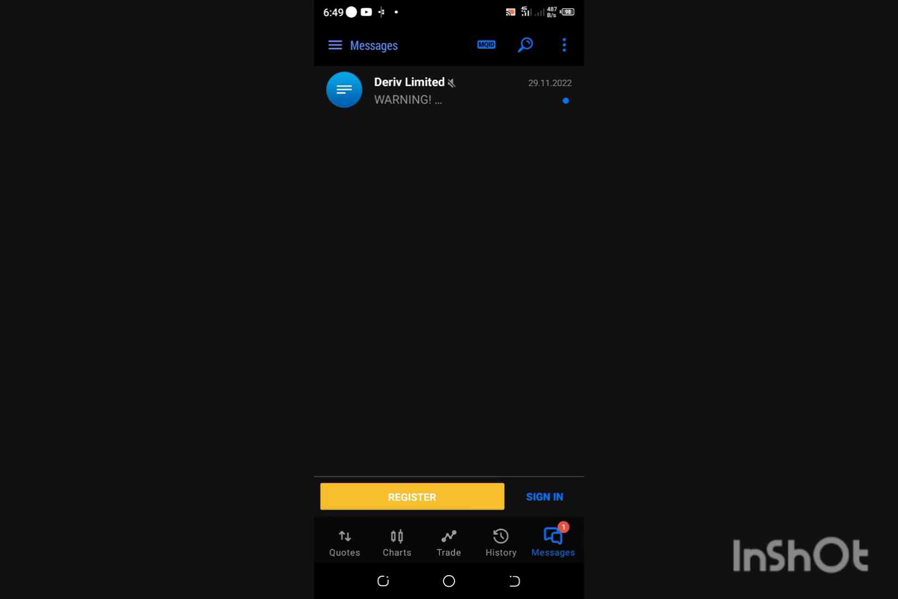
pyautogui.click(448, 540)
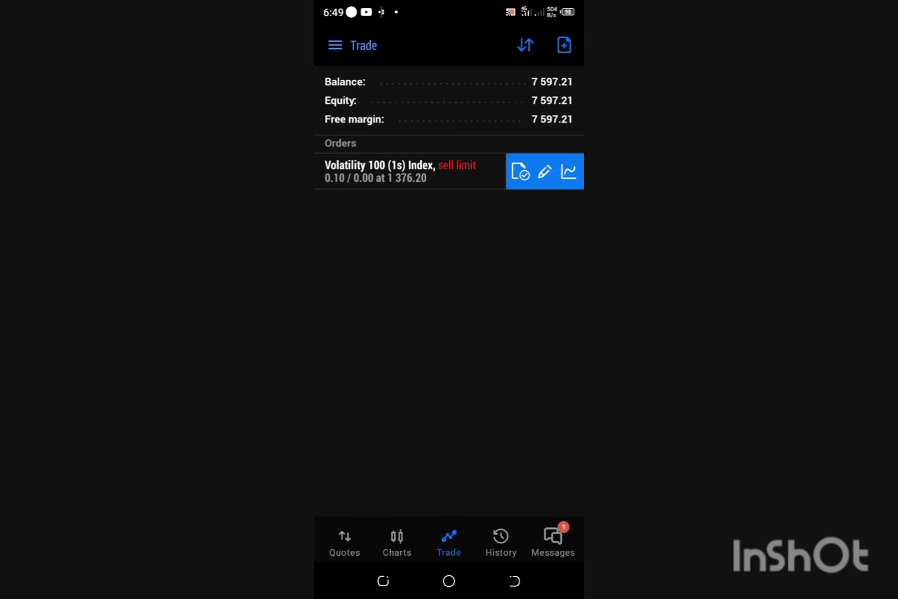
# Delete the Volatility 100 (1s) sell limit order and check the chart and trades list.
pyautogui.click(520, 172)
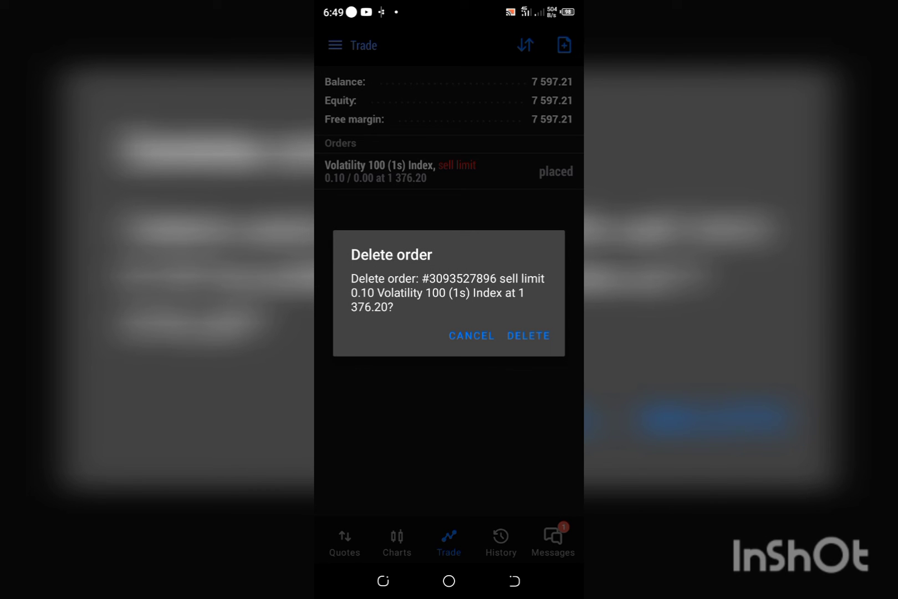
pyautogui.click(471, 335)
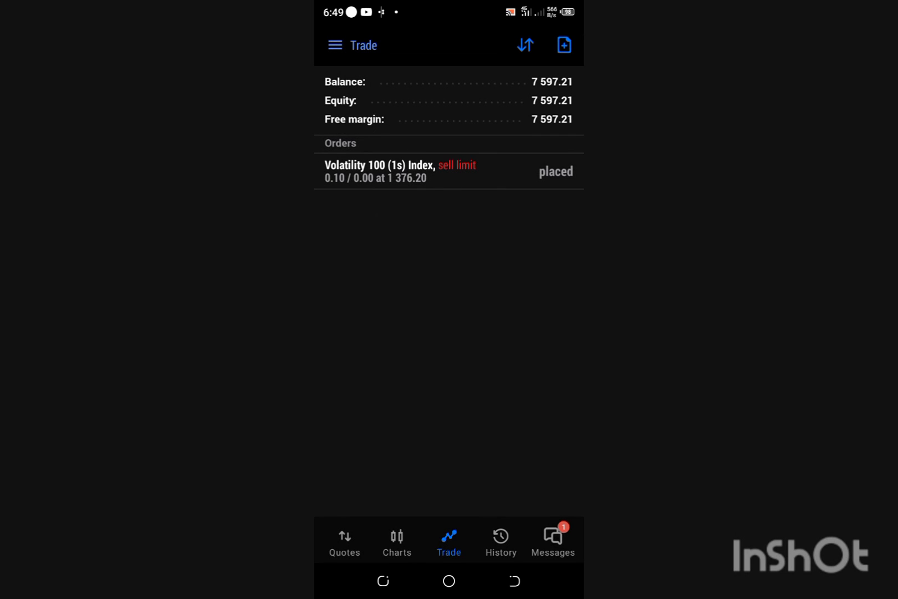
pyautogui.click(396, 540)
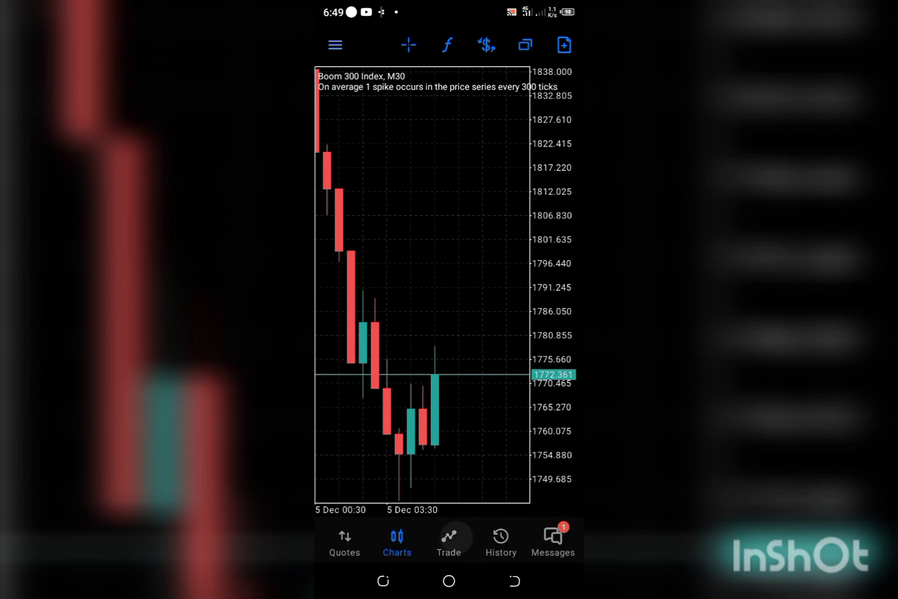
pyautogui.click(448, 541)
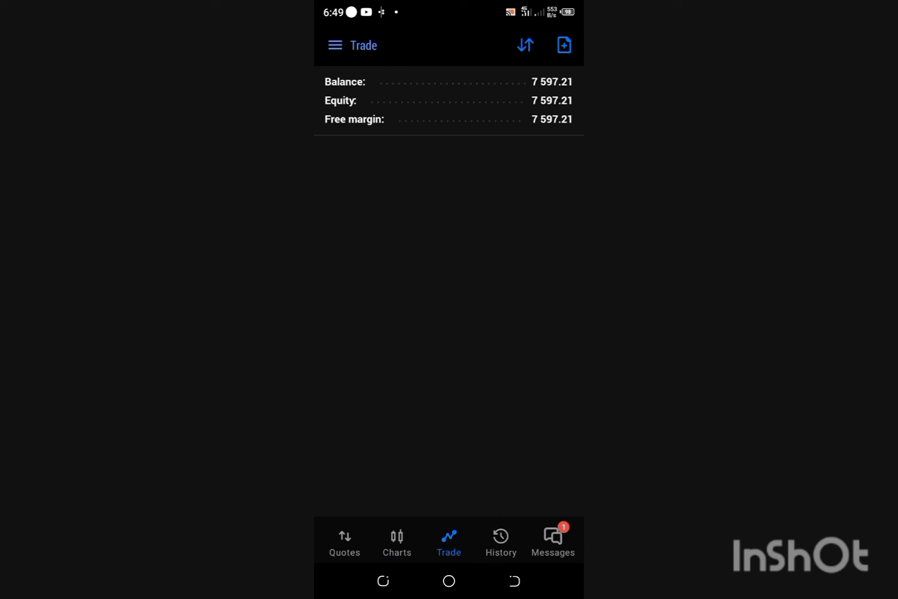
# Review the History tab listing the closed Boom 300 sell earning 0.28.
pyautogui.click(500, 541)
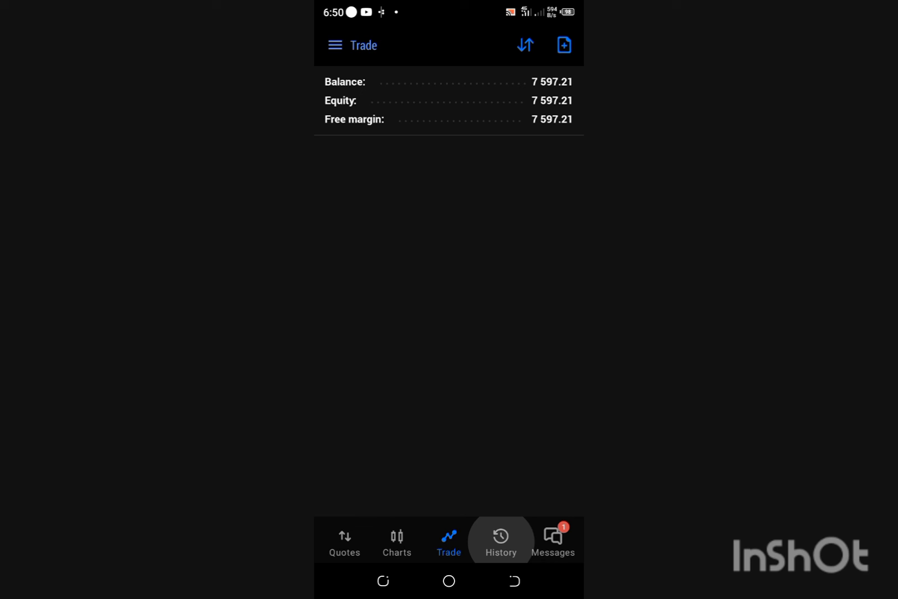
pyautogui.click(499, 541)
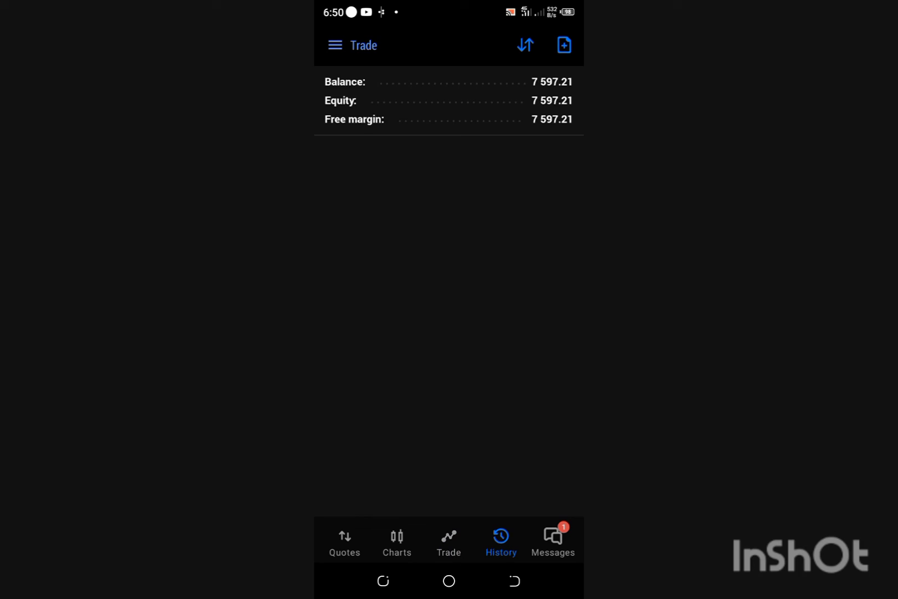
pyautogui.click(499, 542)
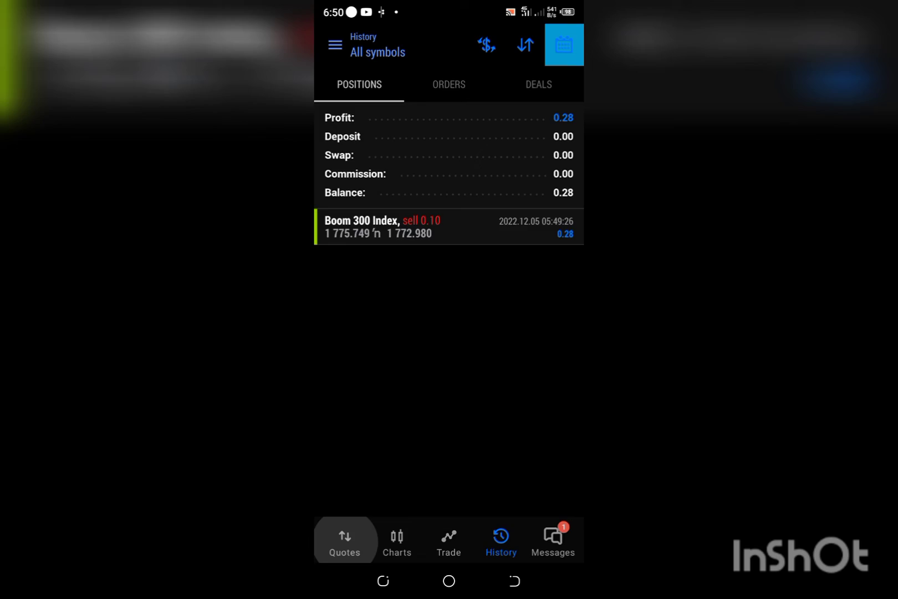
# Review trade history for the last 3 months (-2444.02 total), then switch back to Today.
pyautogui.click(343, 540)
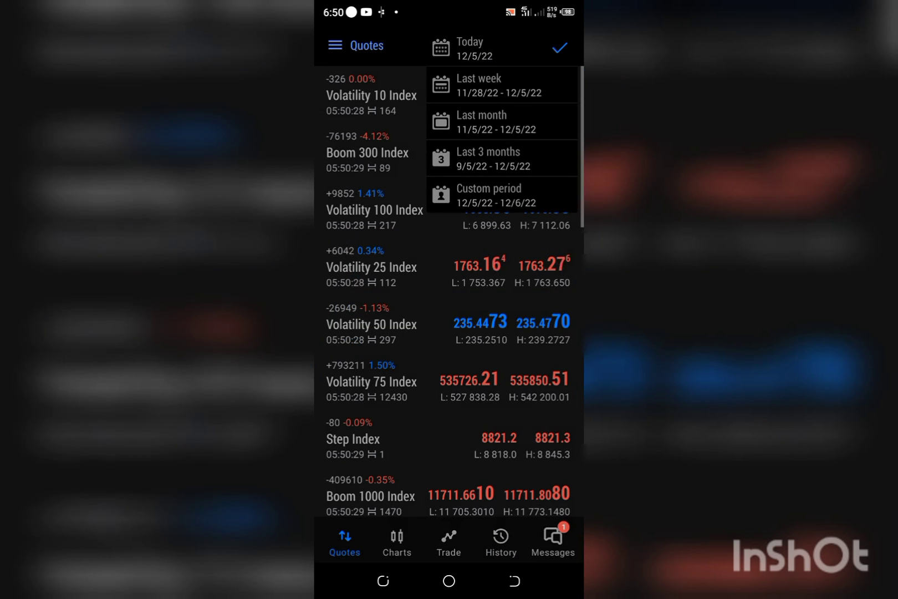
pyautogui.click(499, 541)
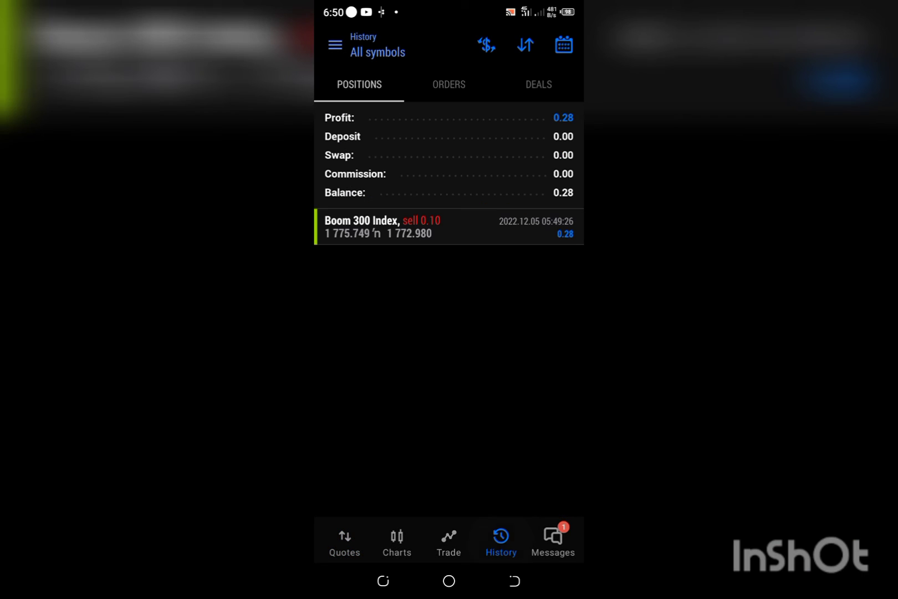
pyautogui.click(564, 46)
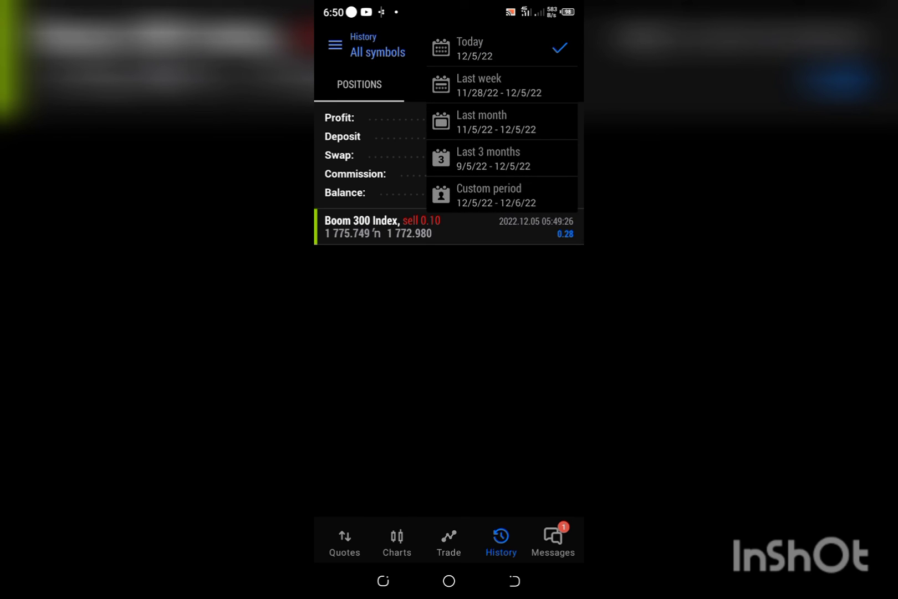
pyautogui.click(491, 160)
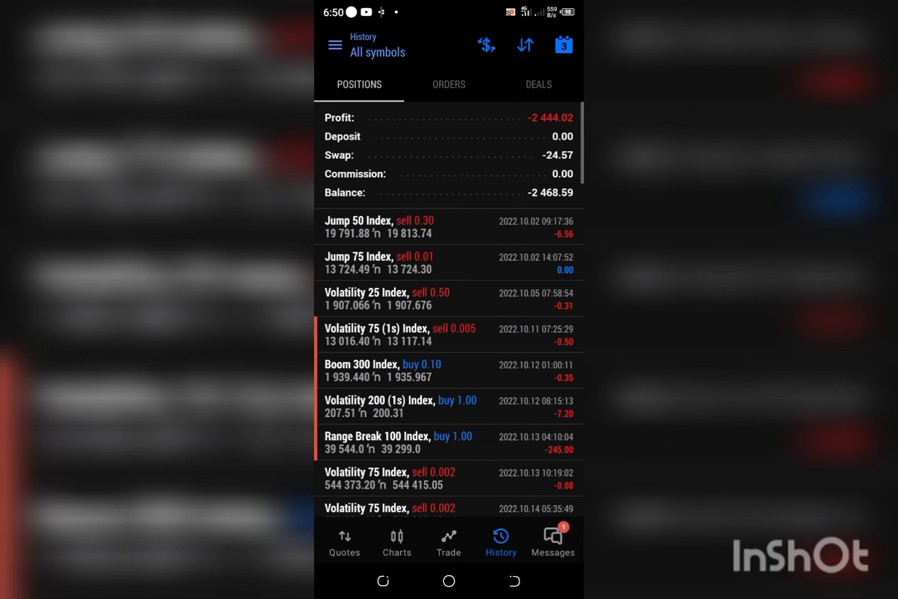
pyautogui.scroll(-3)
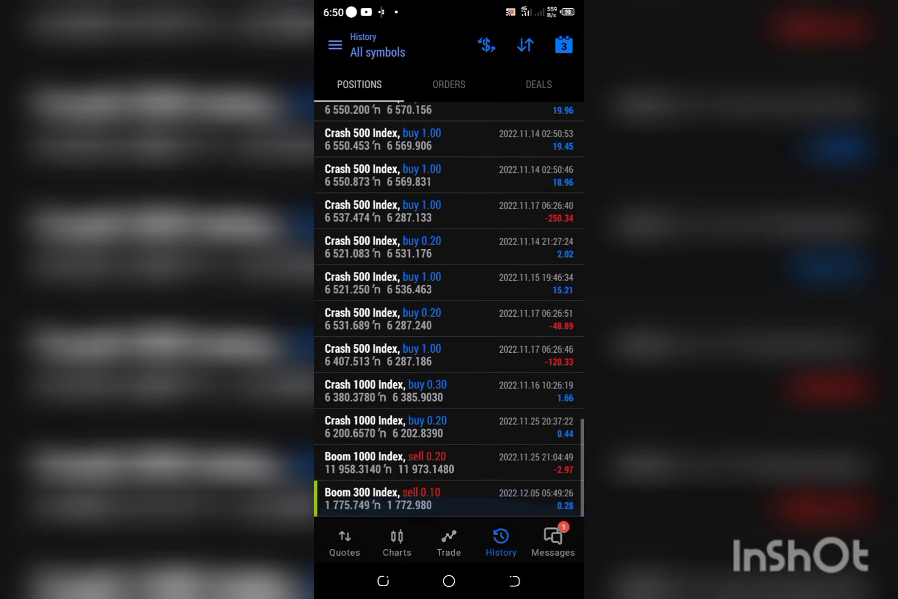
pyautogui.scroll(3)
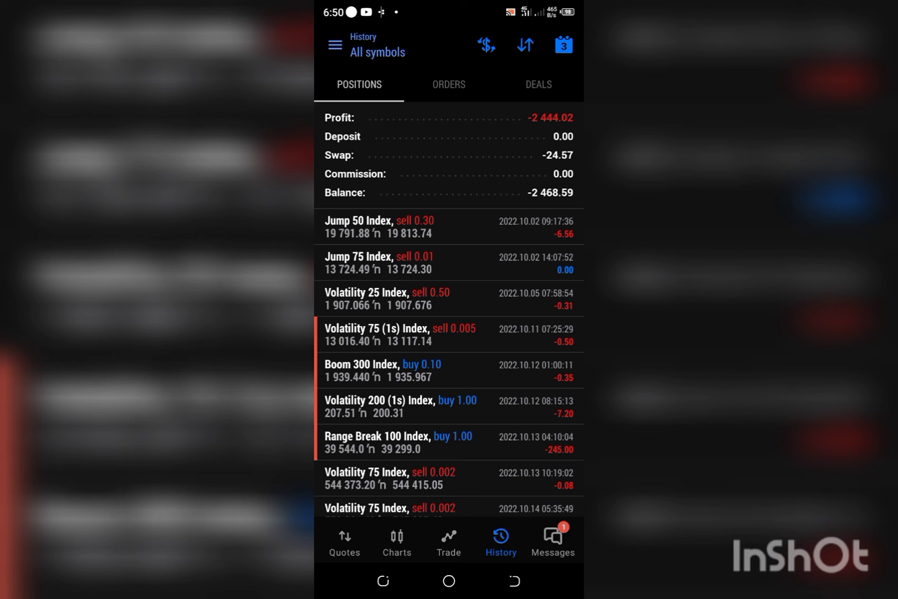
pyautogui.click(562, 44)
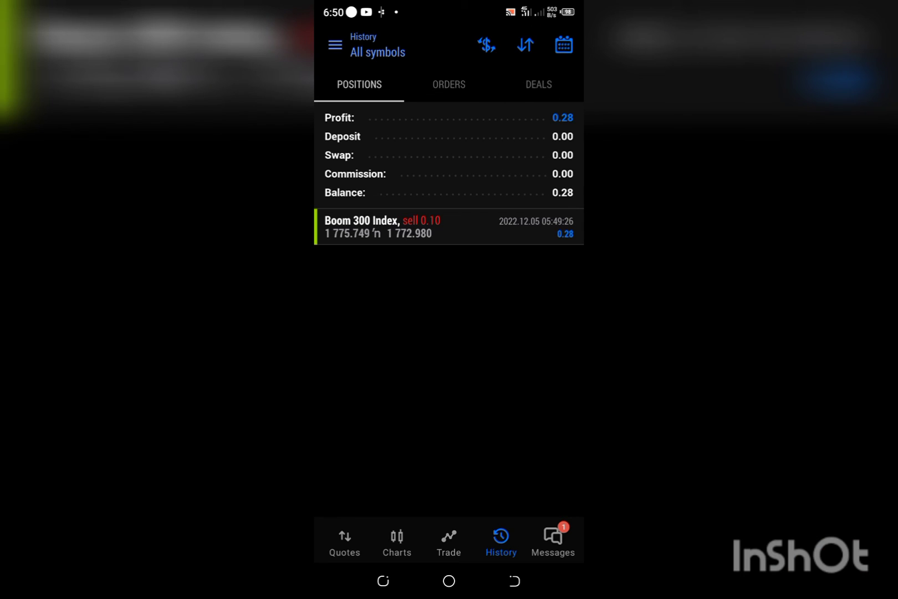
# Leave history via the Boom 300 chart and show the market quotes list.
pyautogui.click(344, 540)
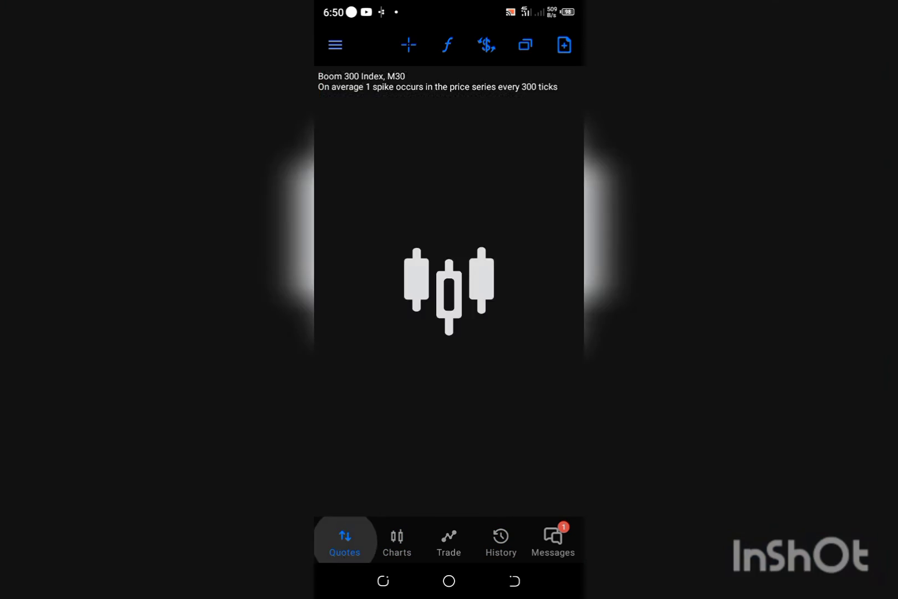
pyautogui.click(344, 539)
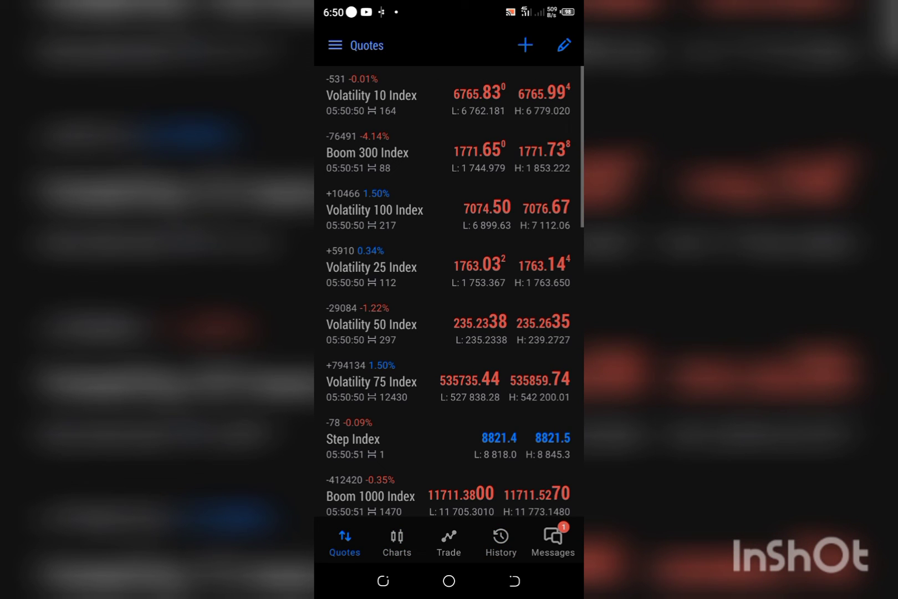